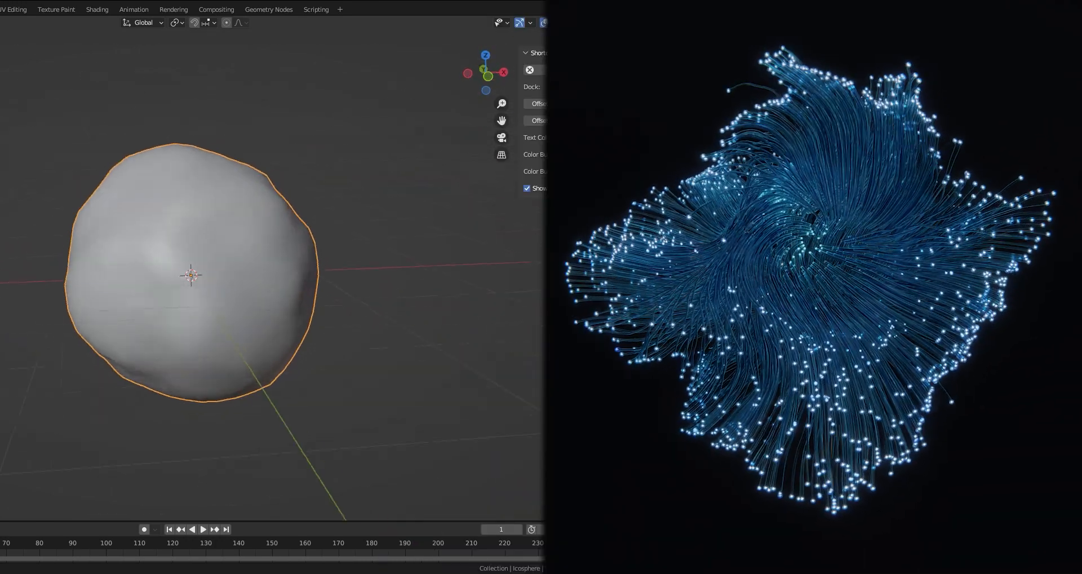
# Give the icosphere a Displace modifier driven by a Clouds texture at reduced strength.
pyautogui.click(966, 236)
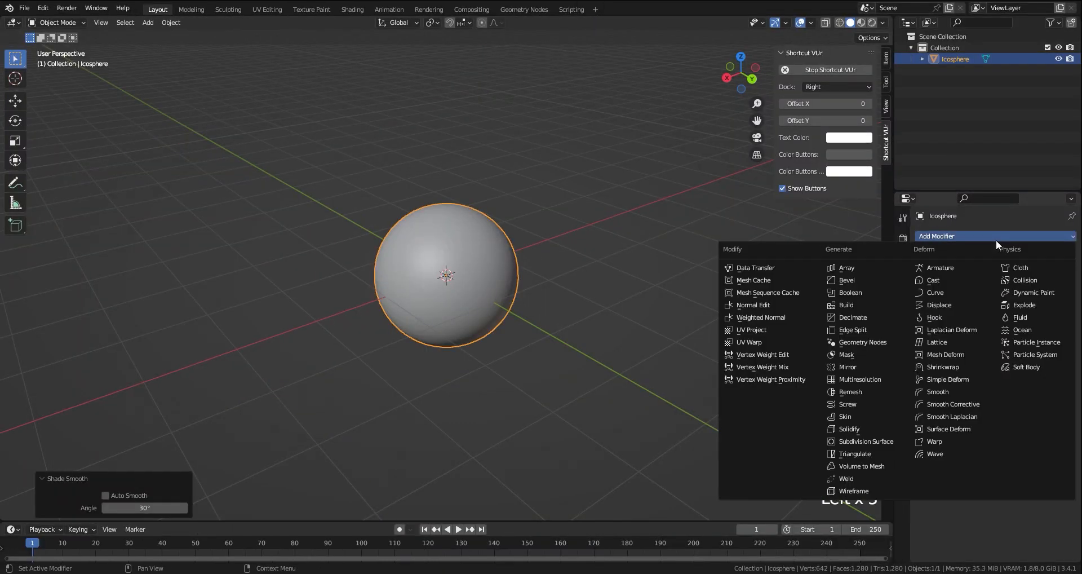
pyautogui.click(939, 305)
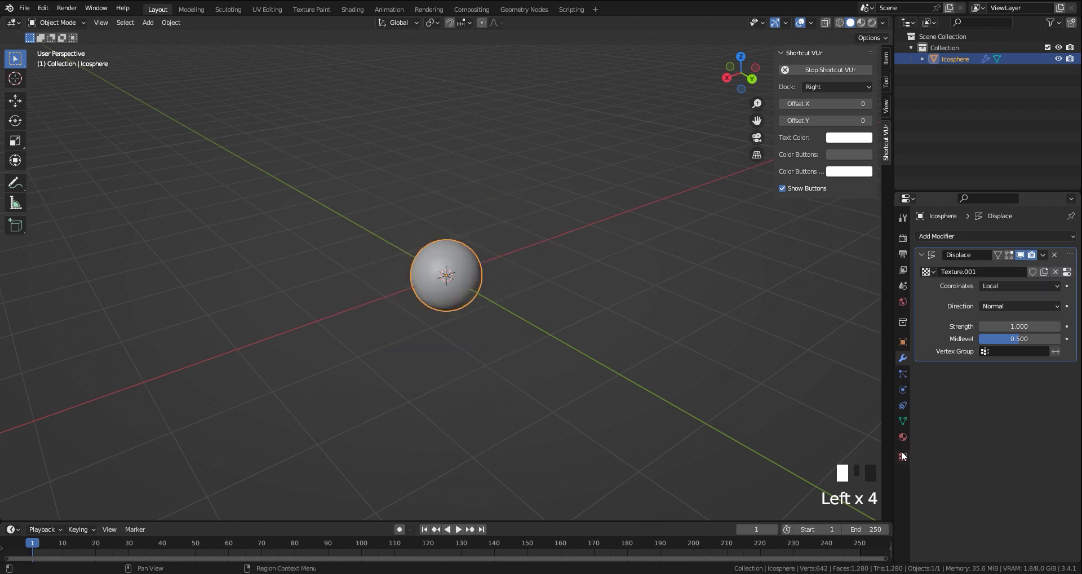
pyautogui.click(901, 455)
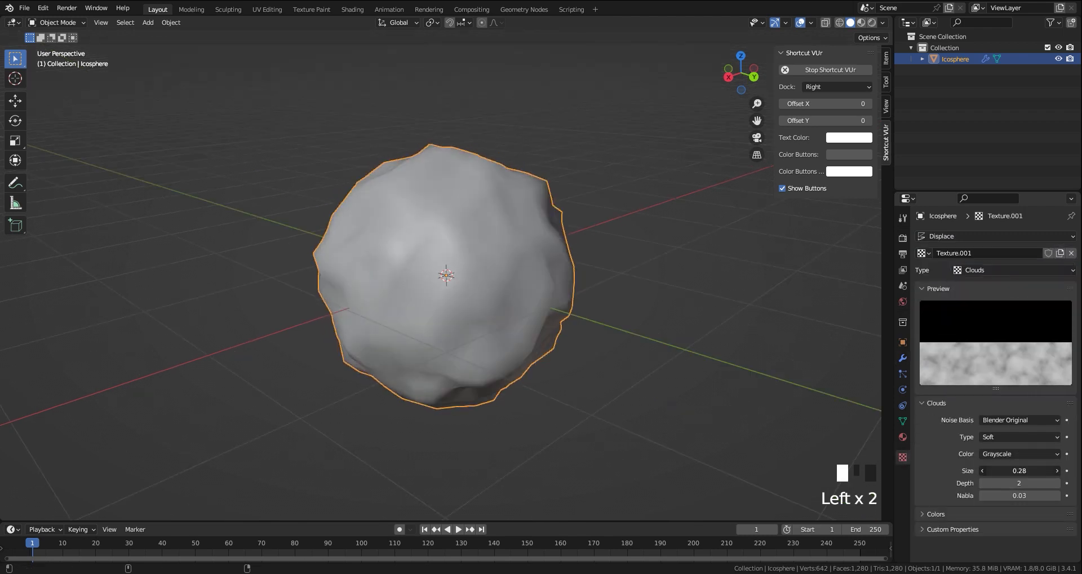
pyautogui.moveTo(1019, 470); pyautogui.dragTo(1035, 470)
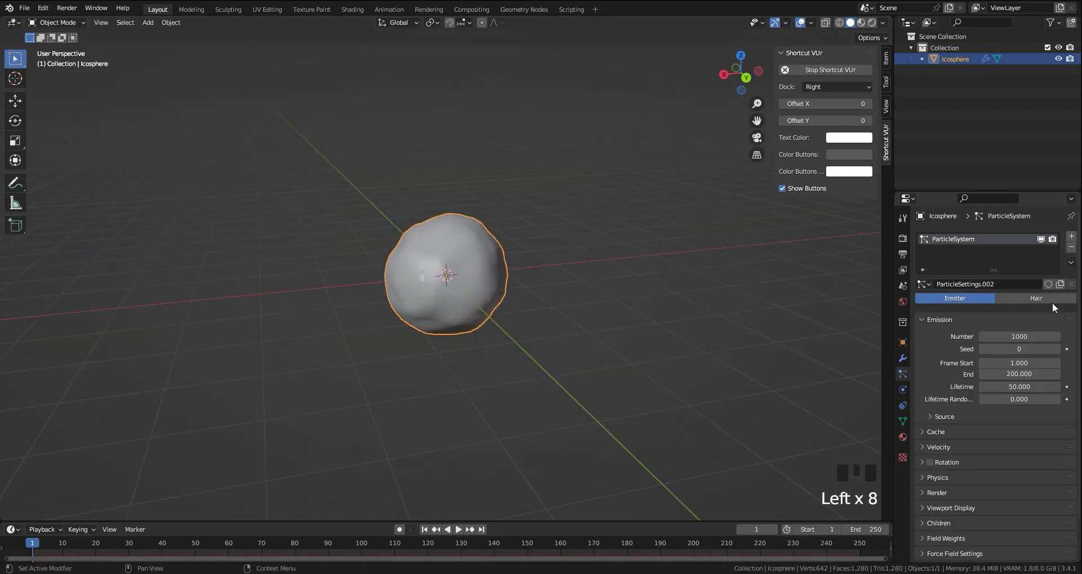
# Make the particles Hair with 2700 strands, 4 m length, rendered display and 10 strand steps.
pyautogui.click(1035, 298)
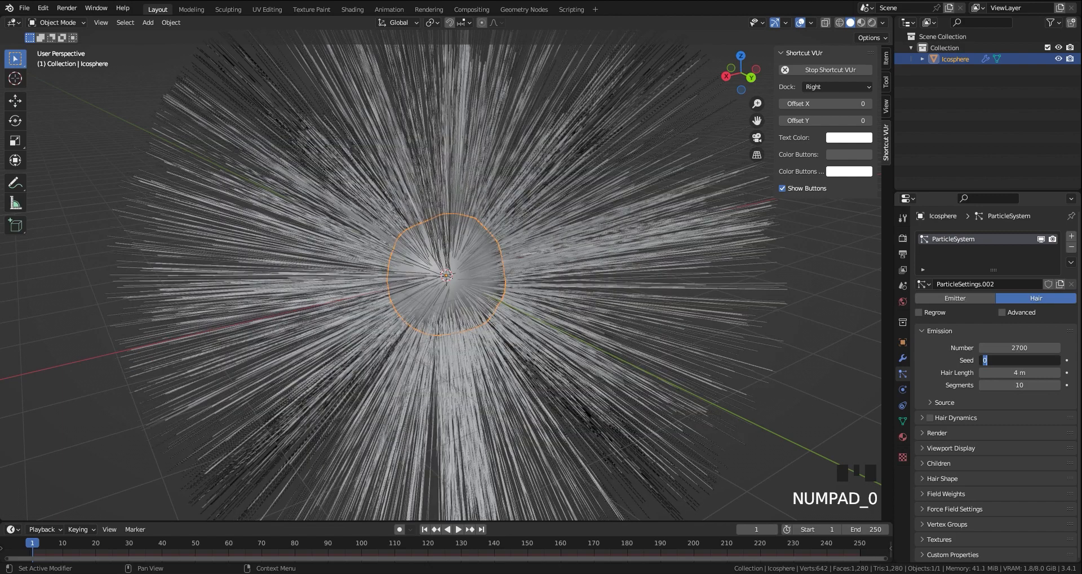
pyautogui.click(952, 447)
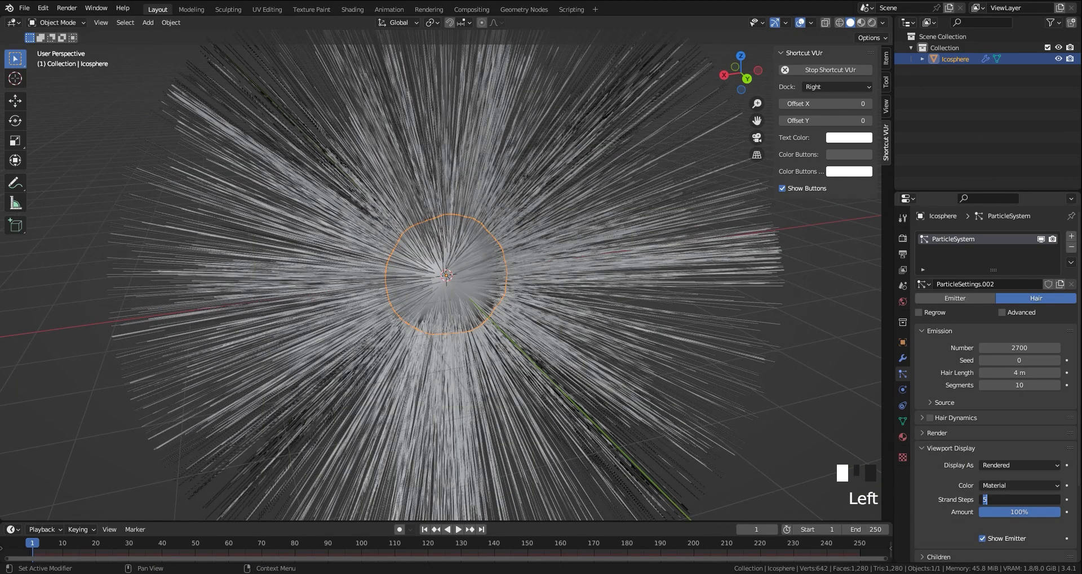
pyautogui.press('shift+a')
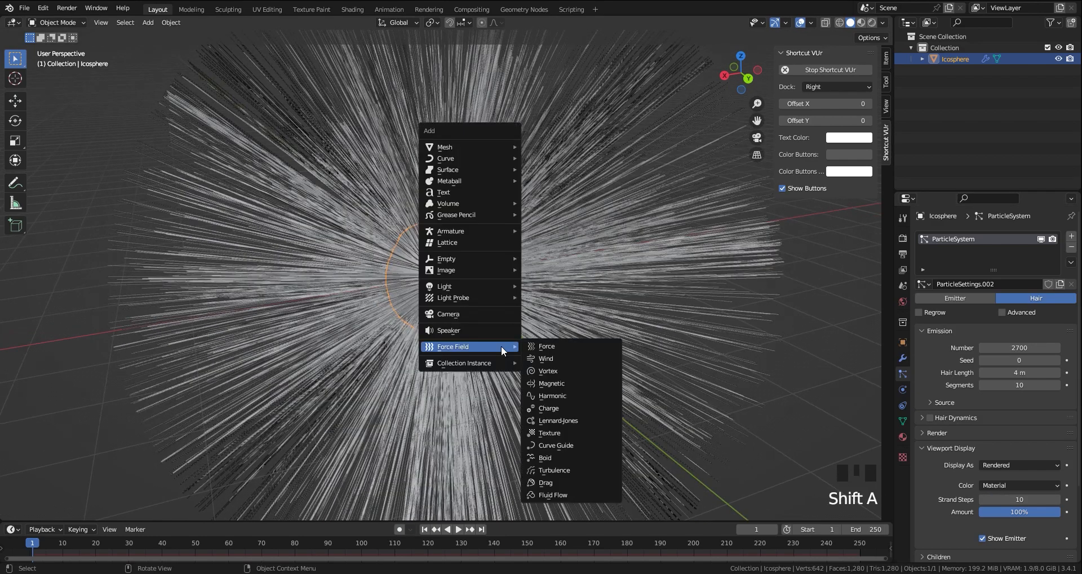
# Add a Turbulence force field (strength 25, flow/noise 3) and convert the hair to a mesh.
pyautogui.click(554, 471)
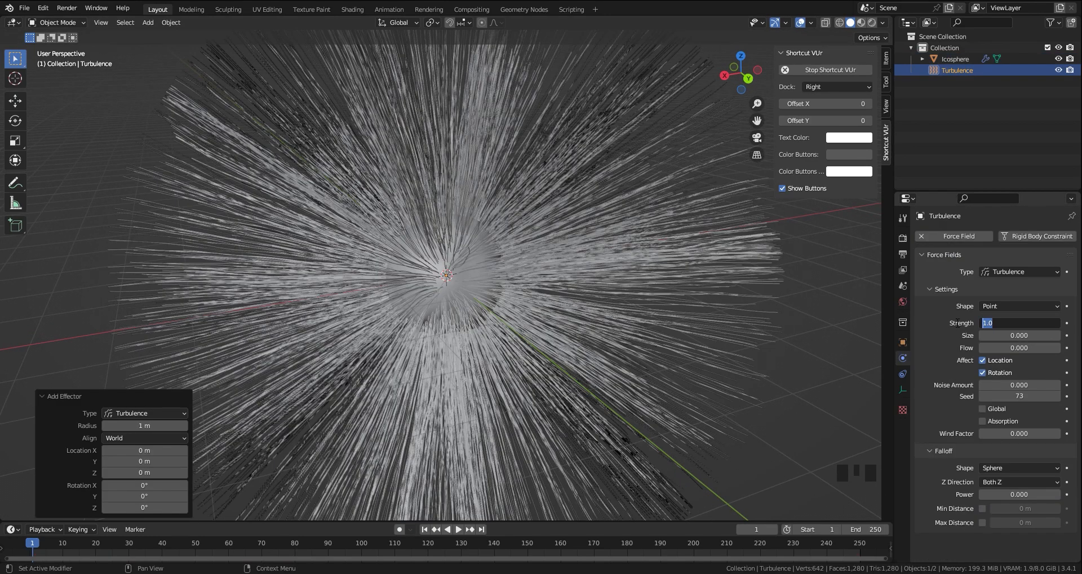
pyautogui.write('25')
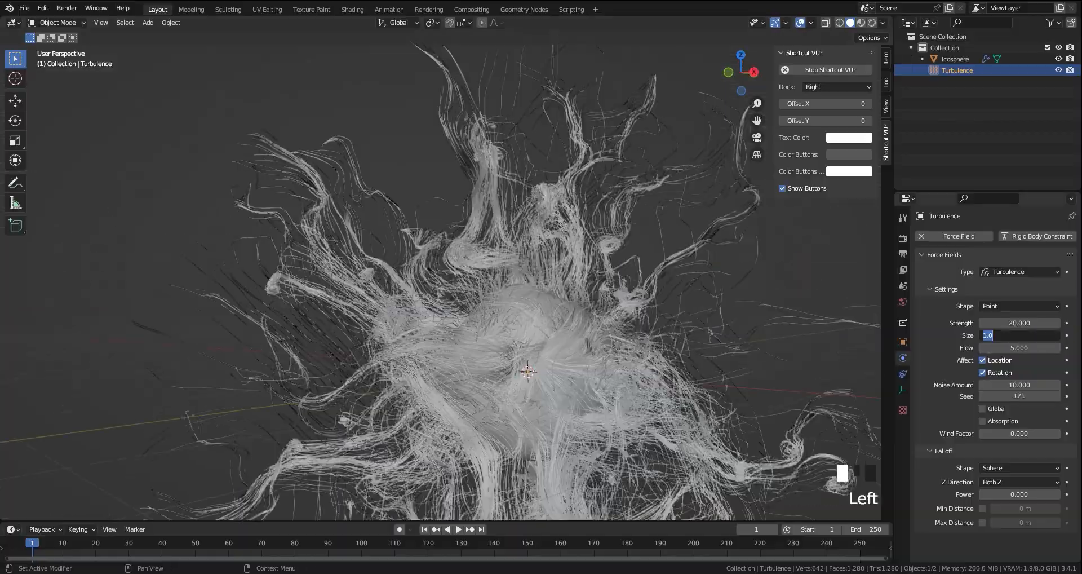
pyautogui.write('3')
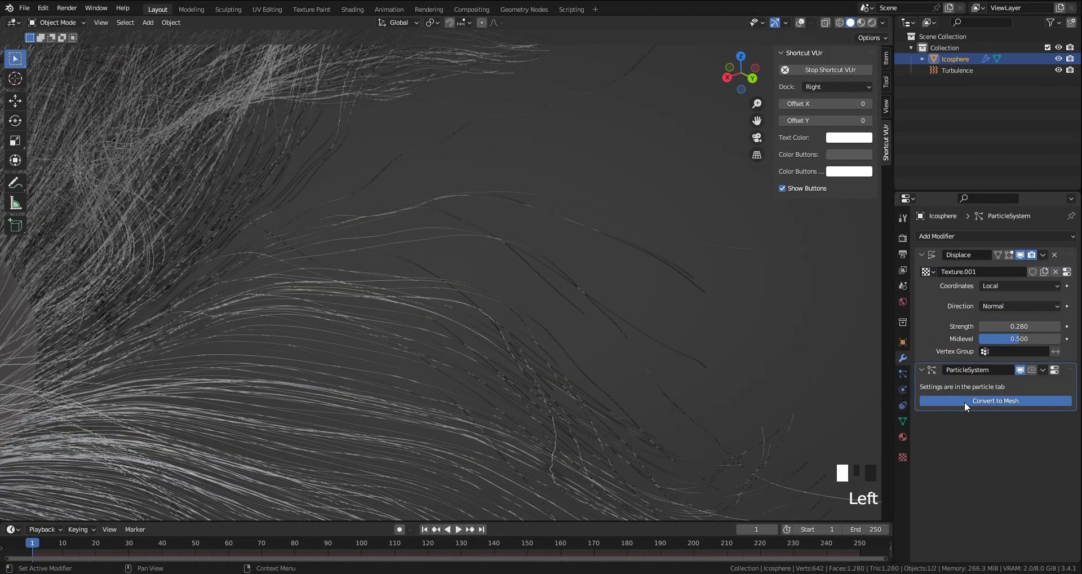
pyautogui.click(994, 401)
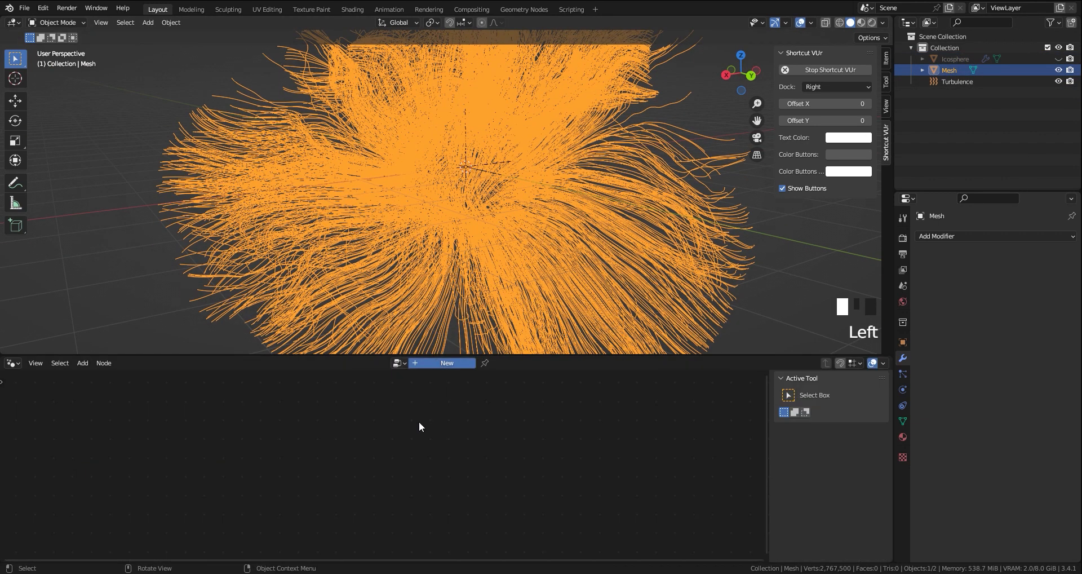
# Chain Mesh to Curve into Resample Curve with a count of 100 points.
pyautogui.write('mes')
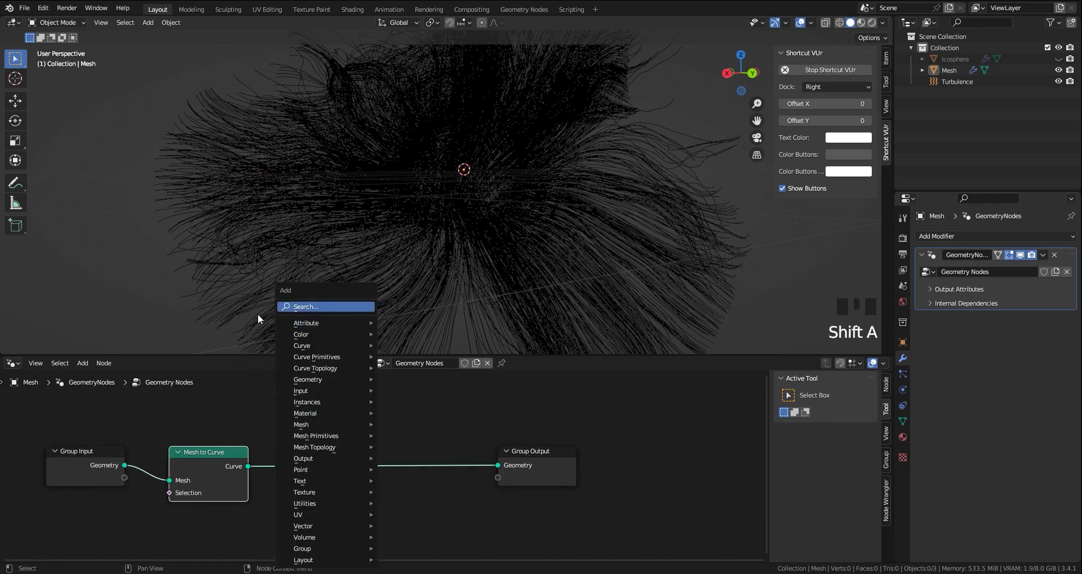
pyautogui.write('re')
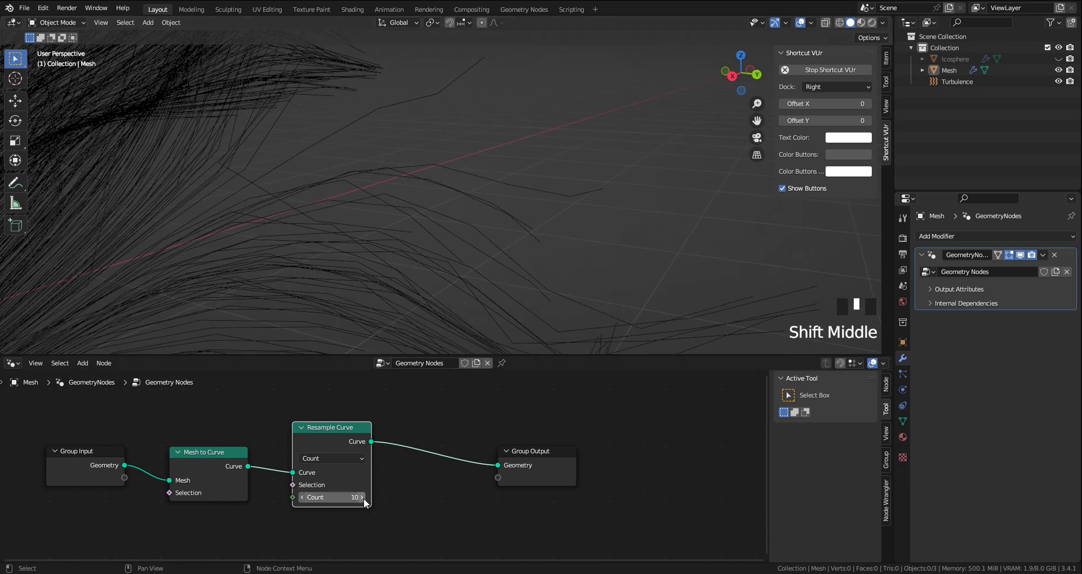
pyautogui.click(361, 497)
pyautogui.write('trim')
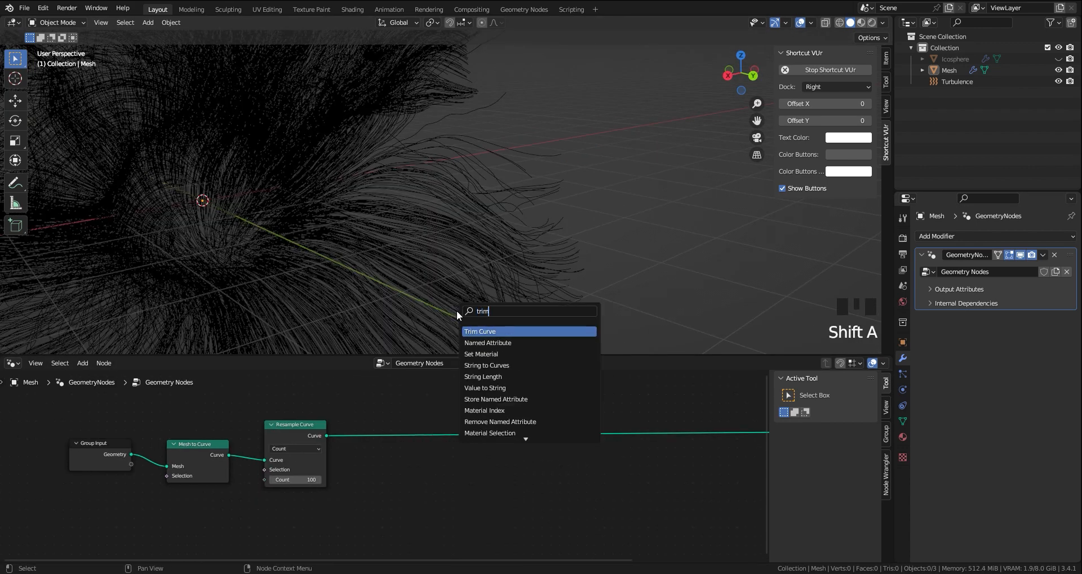
# Insert a Trim Curve node after resampling, test its End value and leave it at 1.000.
pyautogui.click(479, 330)
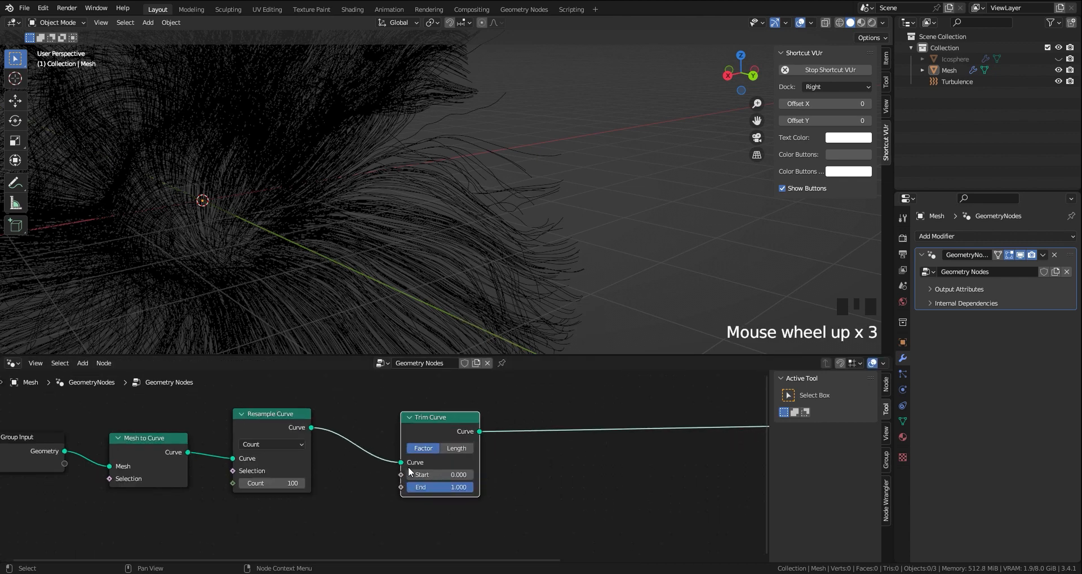
pyautogui.moveTo(440, 487); pyautogui.dragTo(407, 487)
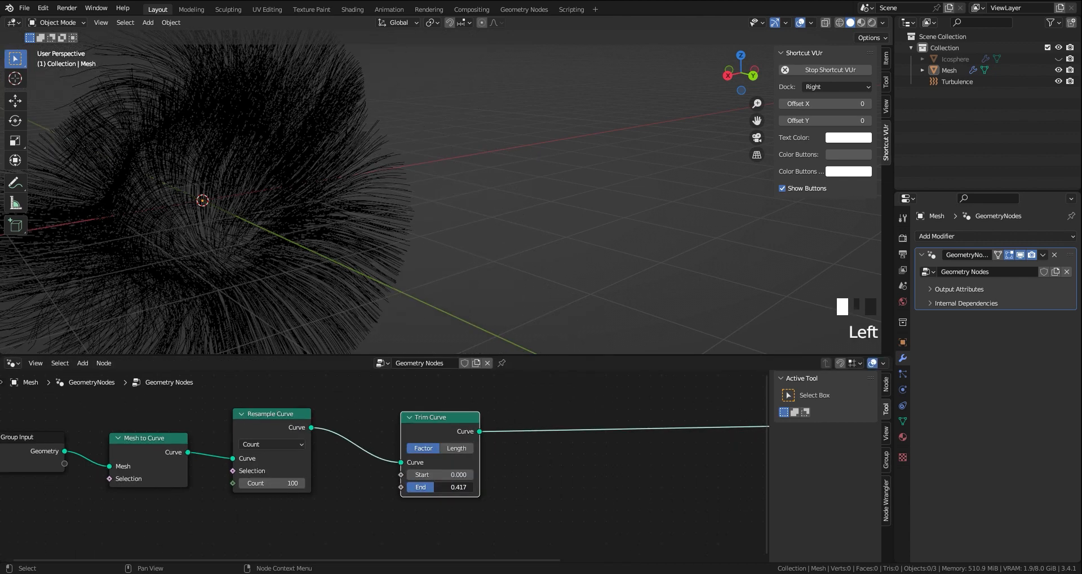
pyautogui.moveTo(456, 487); pyautogui.dragTo(414, 487)
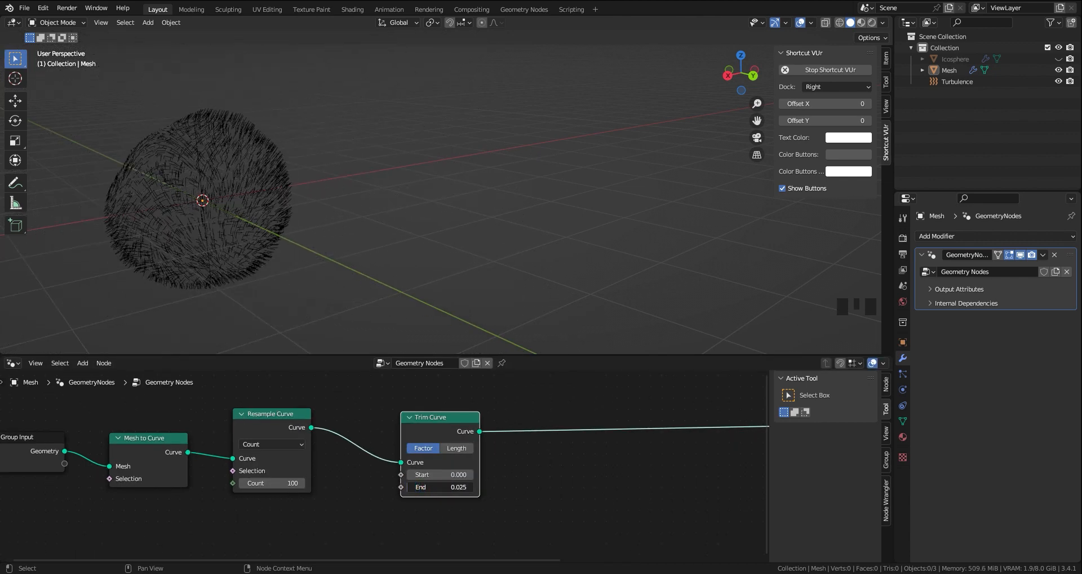
pyautogui.moveTo(440, 487); pyautogui.dragTo(456, 487)
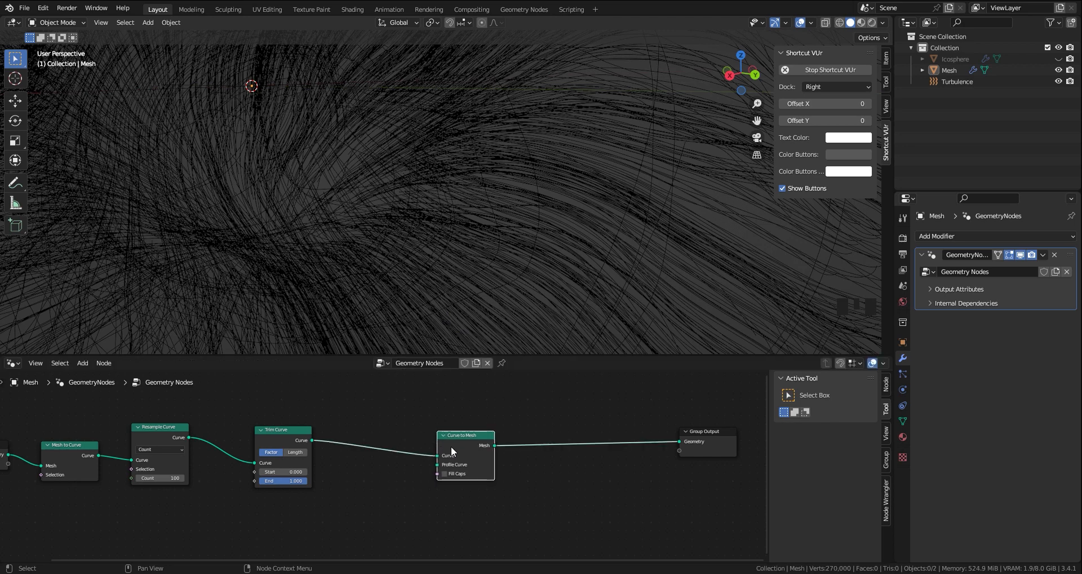
# Feed a Curve Circle profile of 0.01 m radius into Curve to Mesh for tube strands.
pyautogui.write('curve')
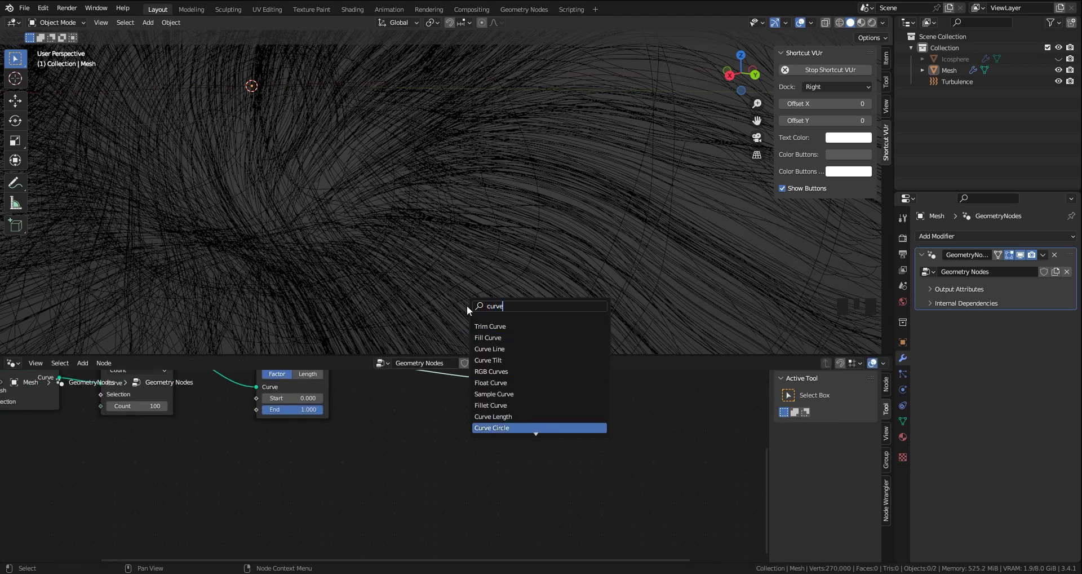
pyautogui.click(493, 427)
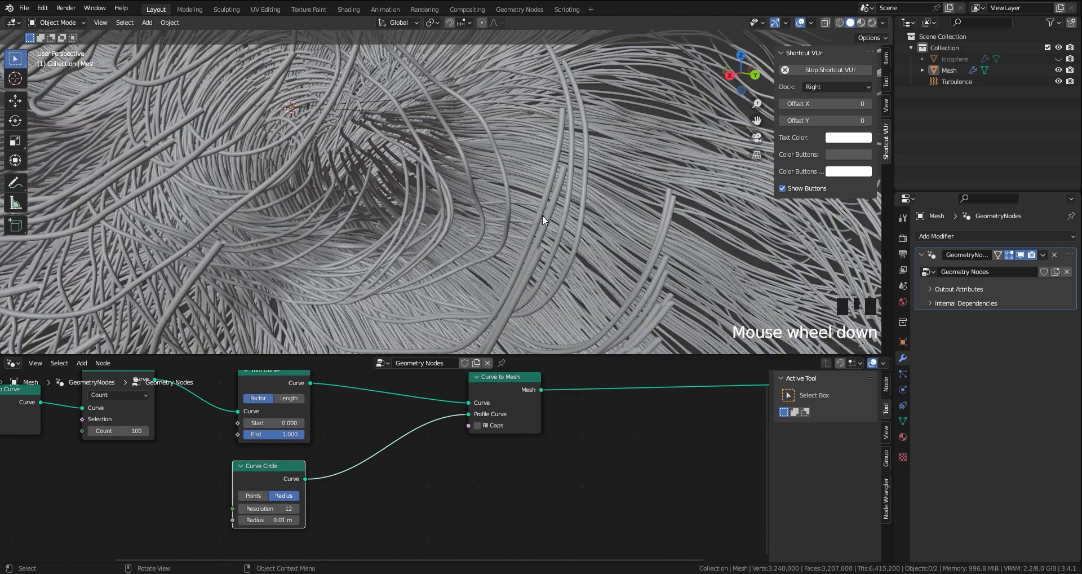
pyautogui.moveTo(542, 220); pyautogui.dragTo(319, 331)
pyautogui.write('instance')
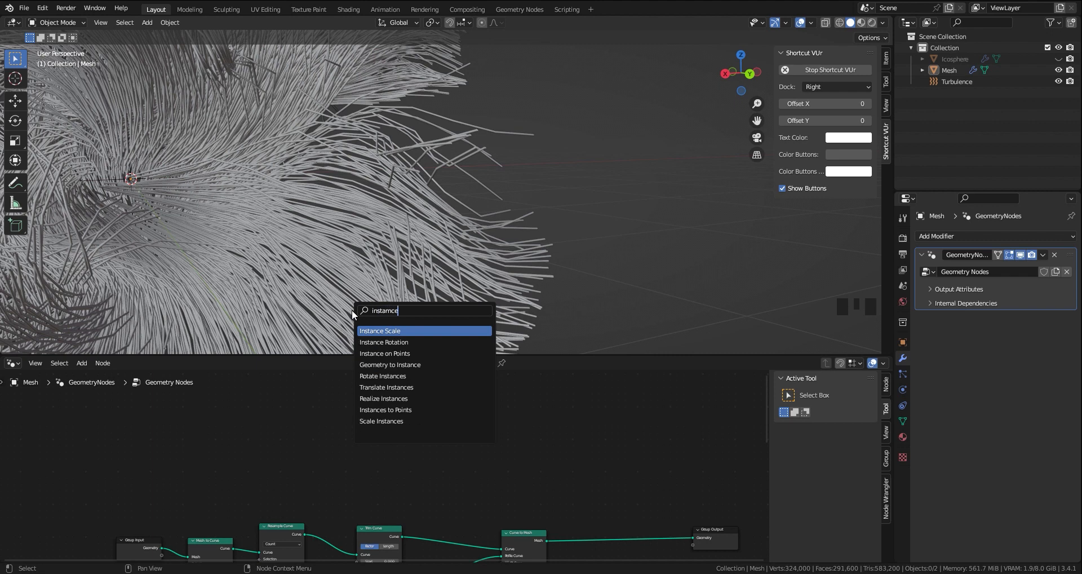
# Add an Endpoint Selection node for the Instance on Points selection.
pyautogui.click(383, 342)
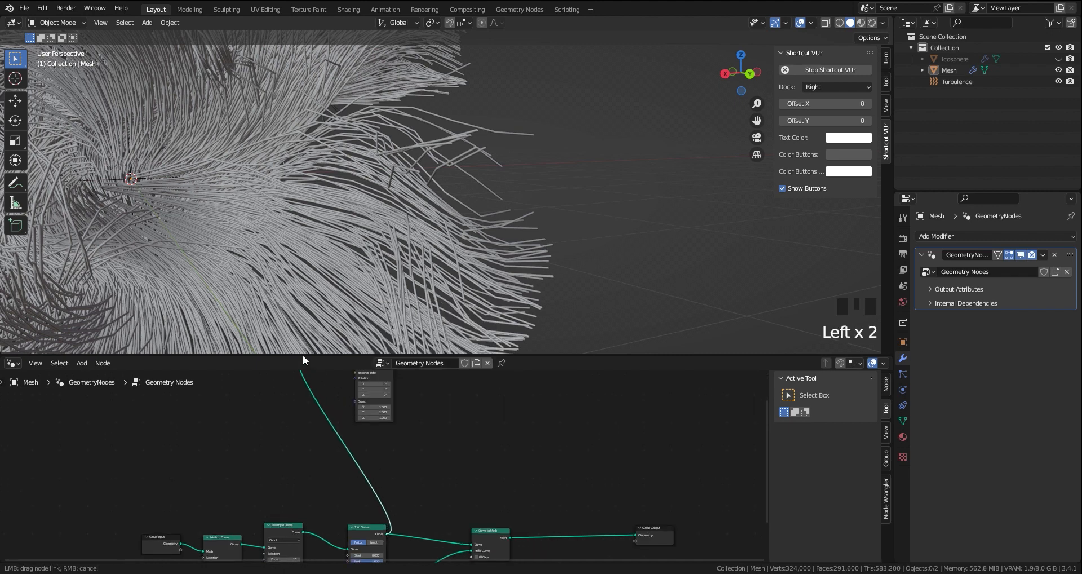
pyautogui.press('shift+a')
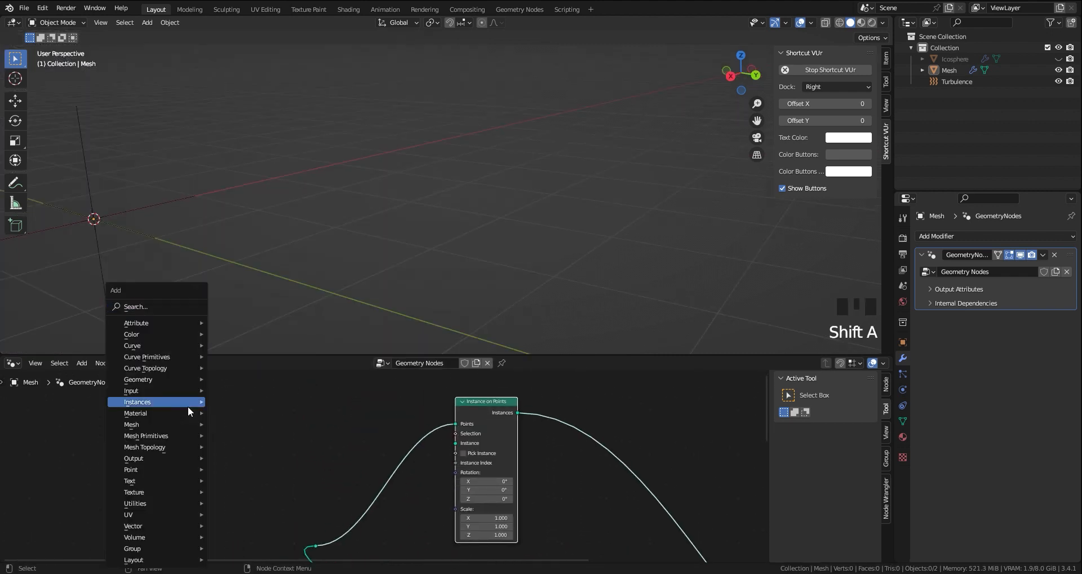
pyautogui.write('e')
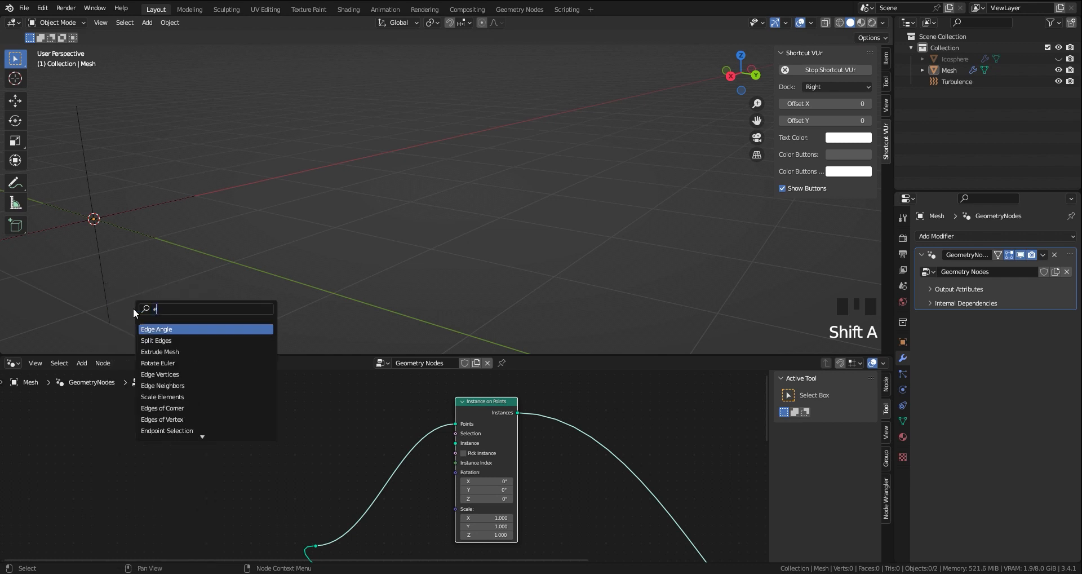
pyautogui.write('nd')
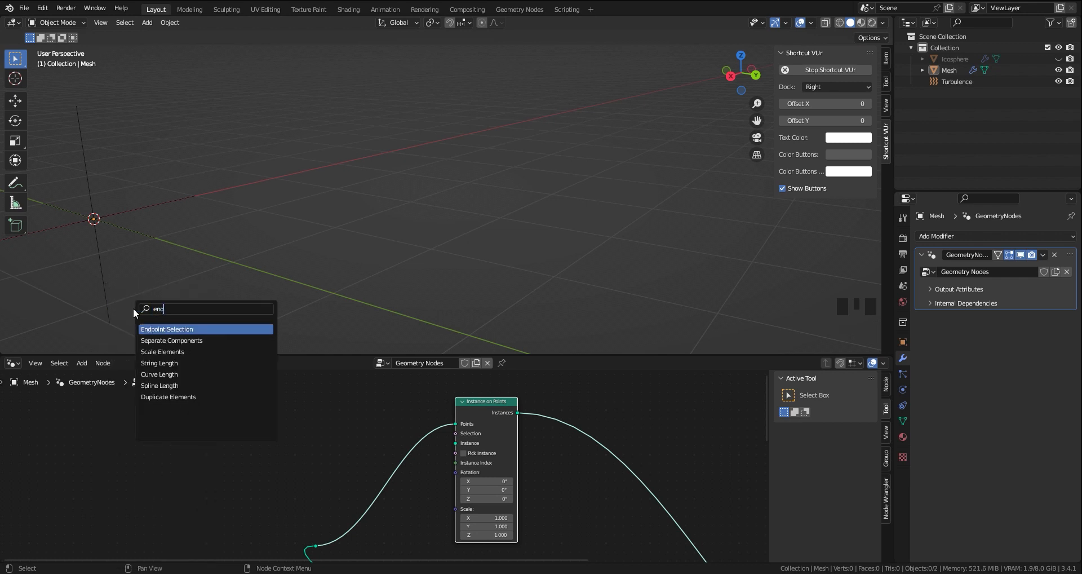
pyautogui.click(167, 329)
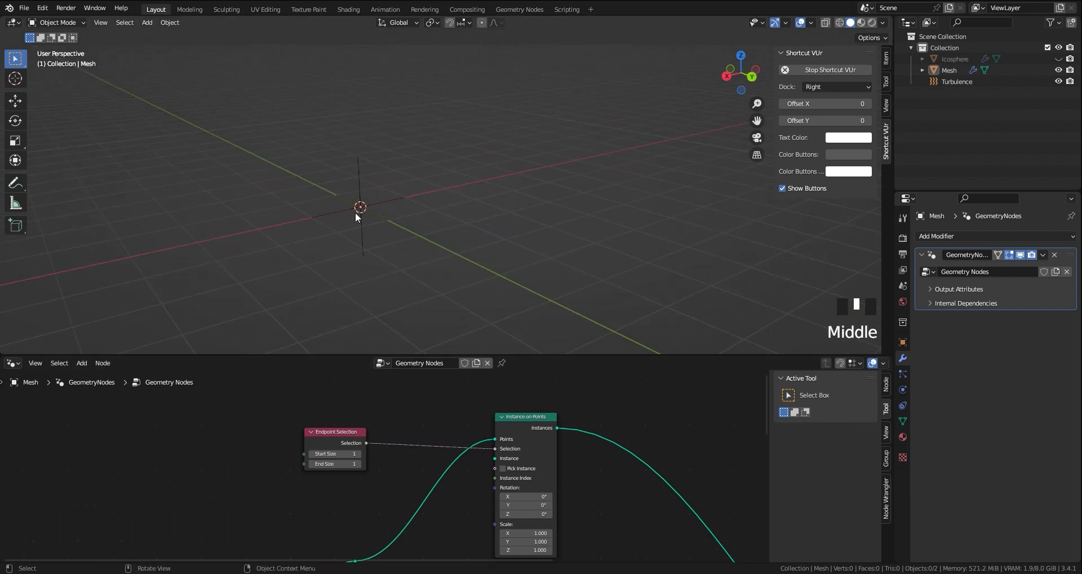
# Add a UV Sphere and instance it small on the hair points through an Object Info node.
pyautogui.press('shift+a')
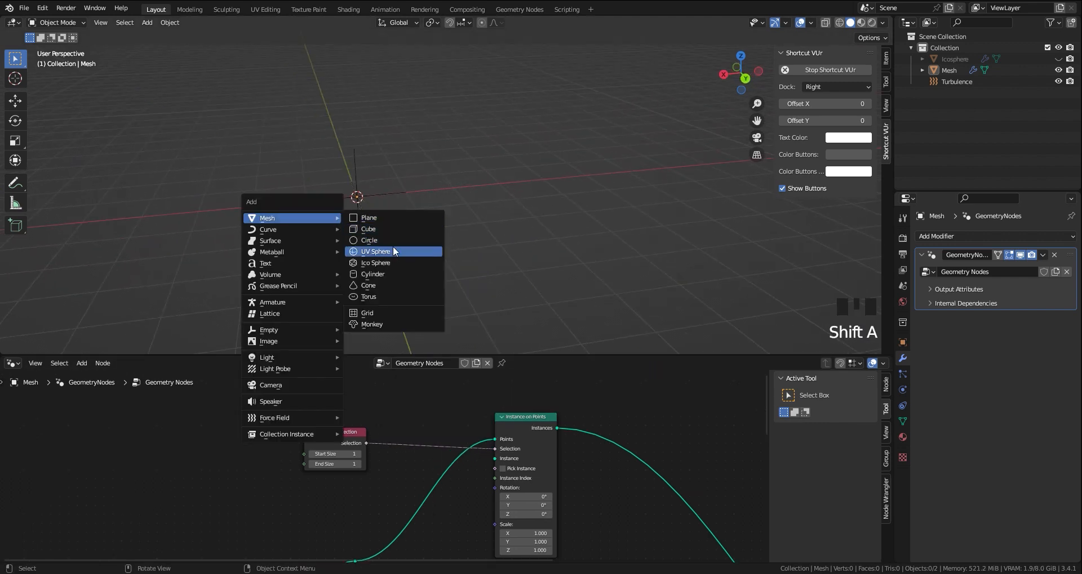
pyautogui.click(375, 250)
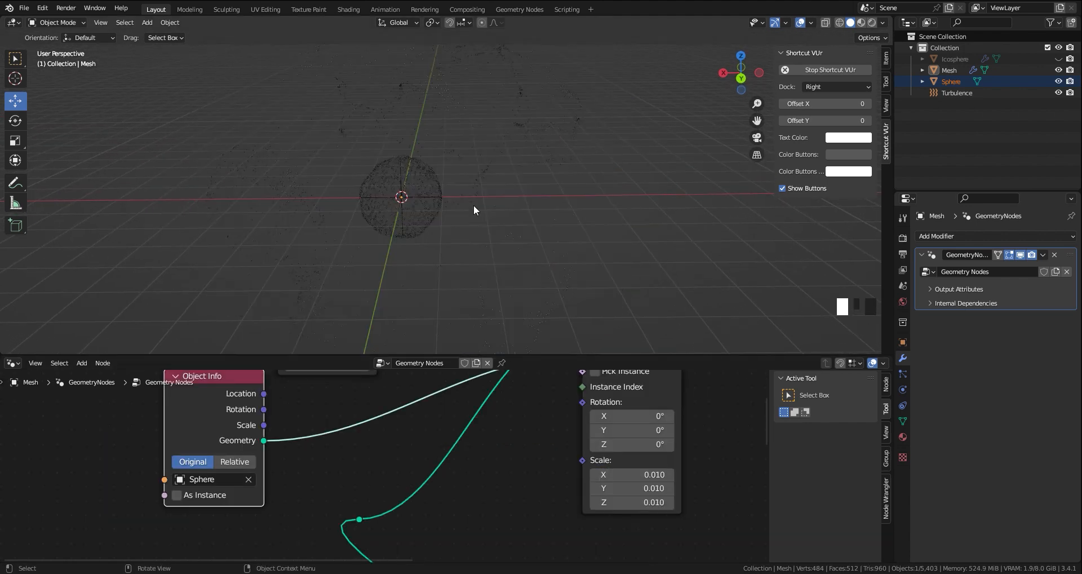
pyautogui.scroll(-3)
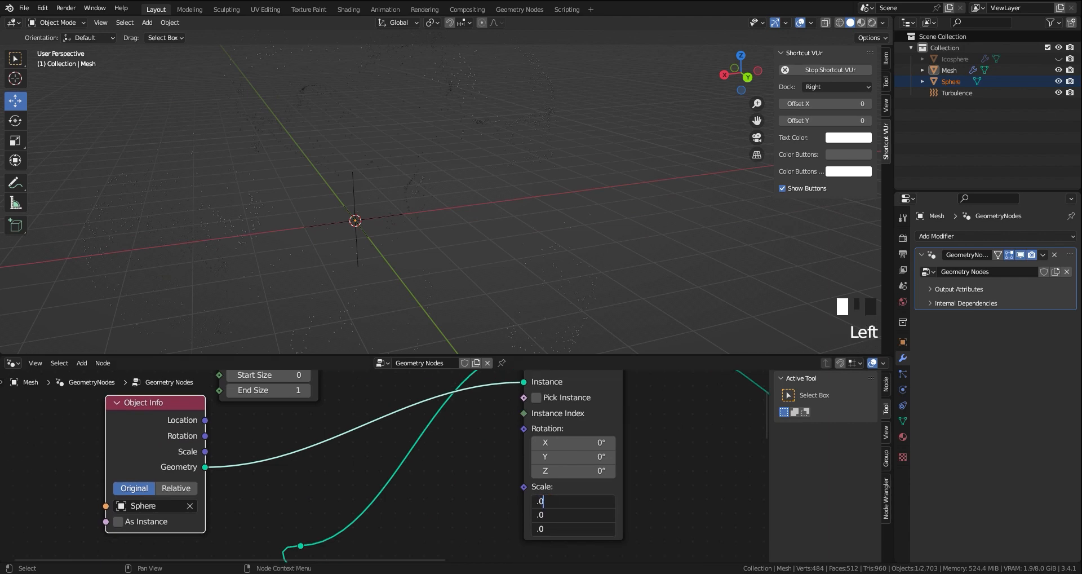
pyautogui.scroll(3)
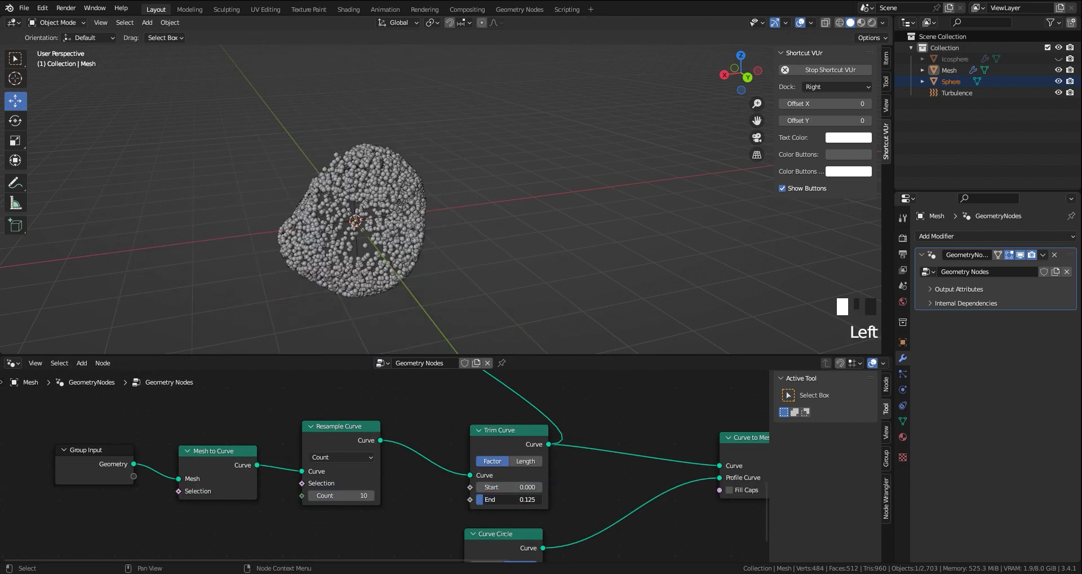
# Raise the Trim Curve End toward 1 so long strands carry sphere tips.
pyautogui.moveTo(509, 499); pyautogui.dragTo(545, 498)
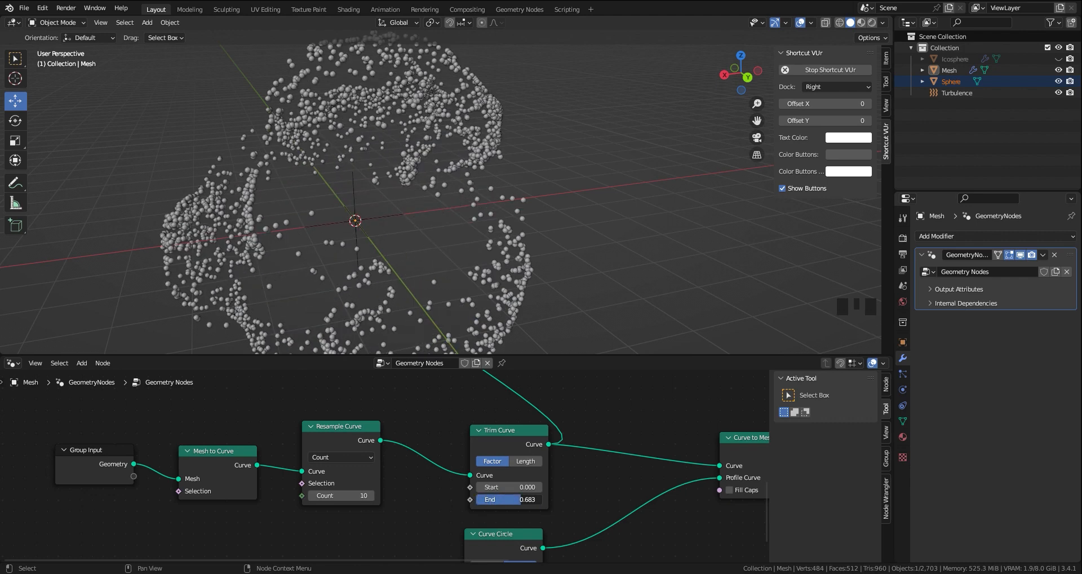
pyautogui.write('0.000')
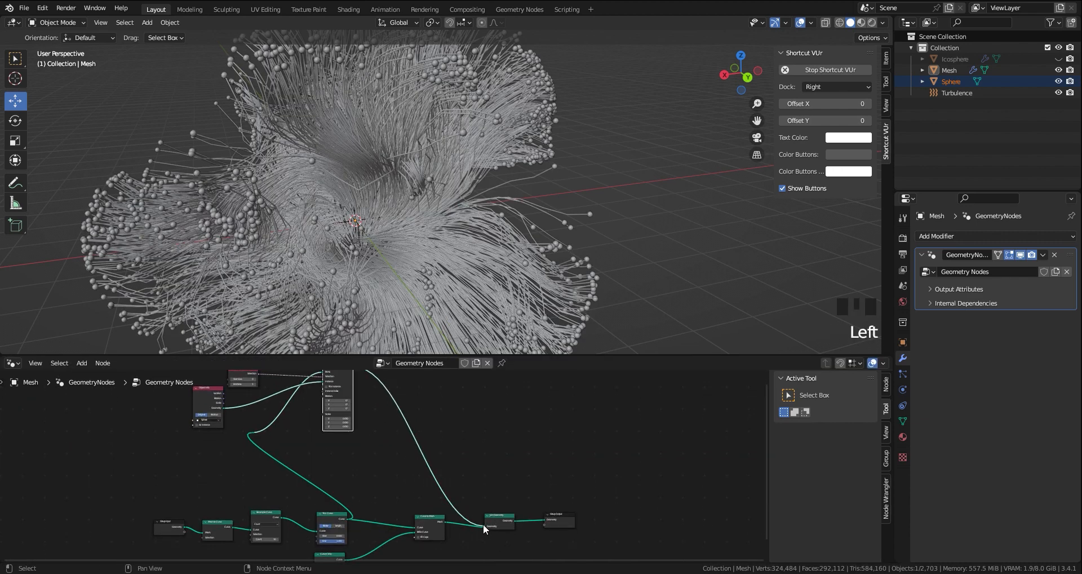
pyautogui.press('shift+a')
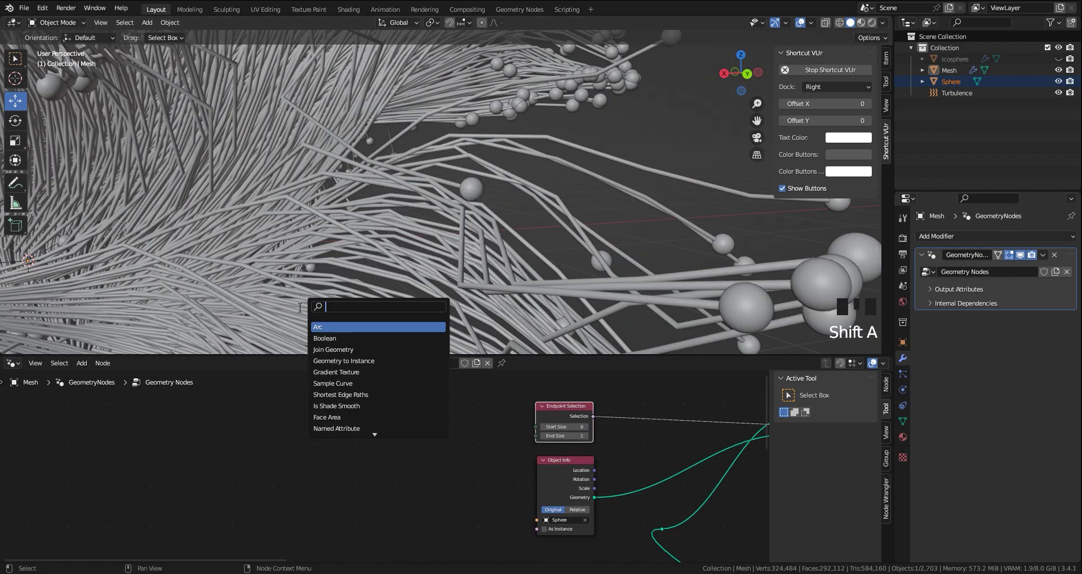
# Add a Spline Parameter node and a Color Ramp node to the tree.
pyautogui.write('spli')
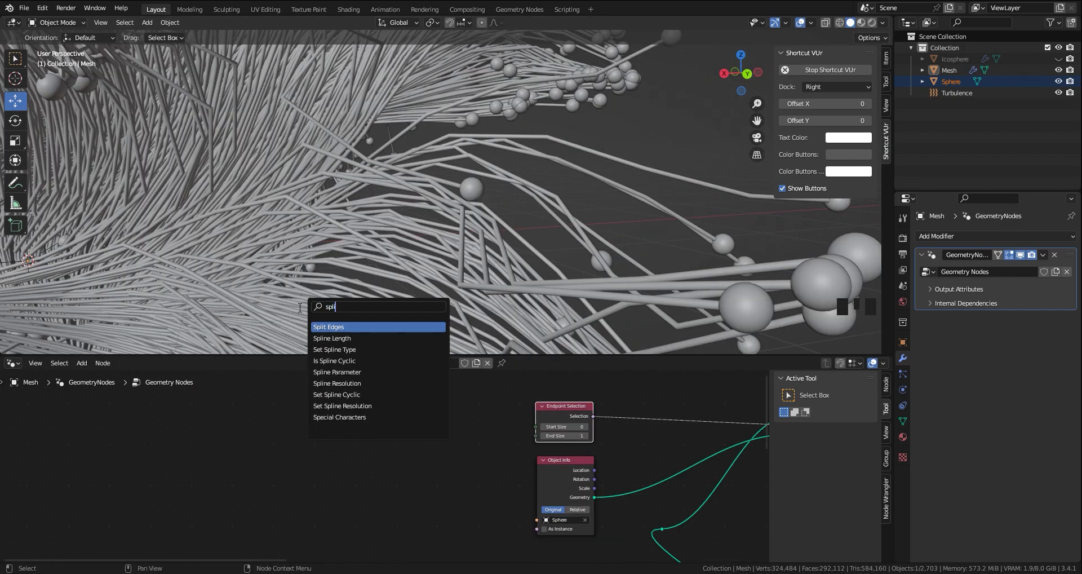
pyautogui.press('DOWN')
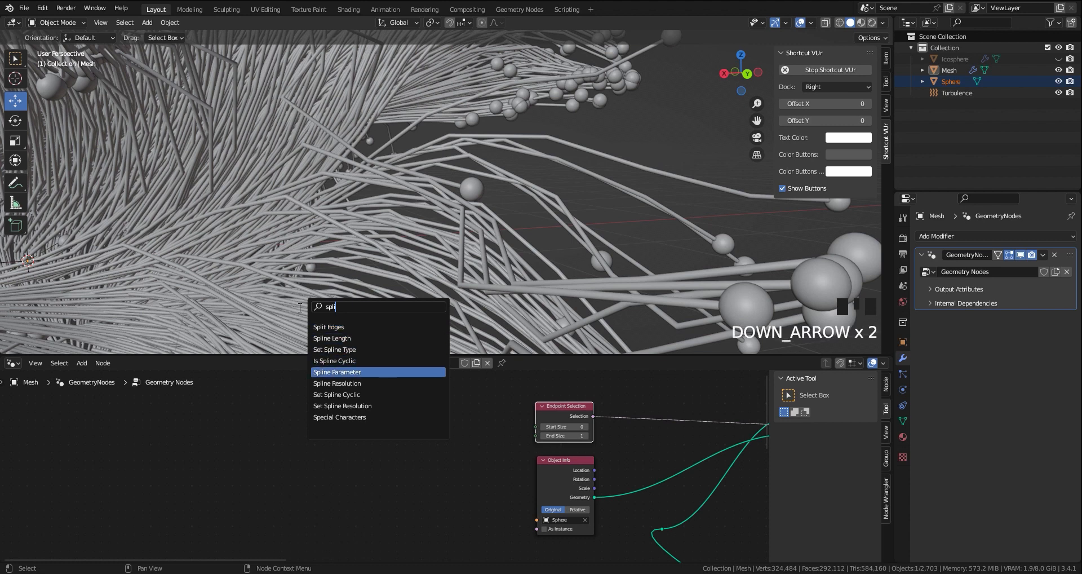
pyautogui.press('shift+a')
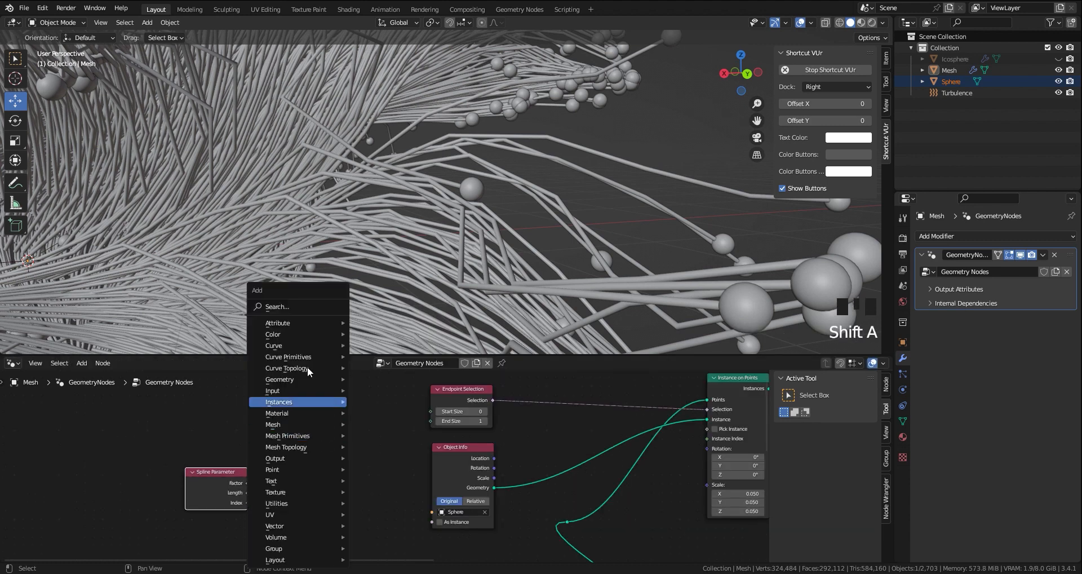
pyautogui.write('ramp')
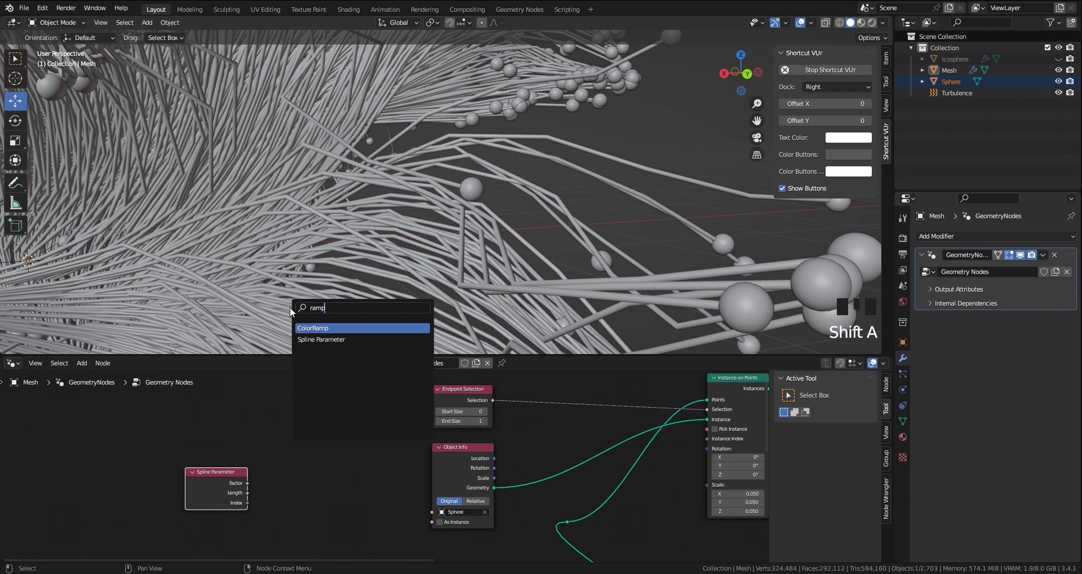
pyautogui.click(312, 327)
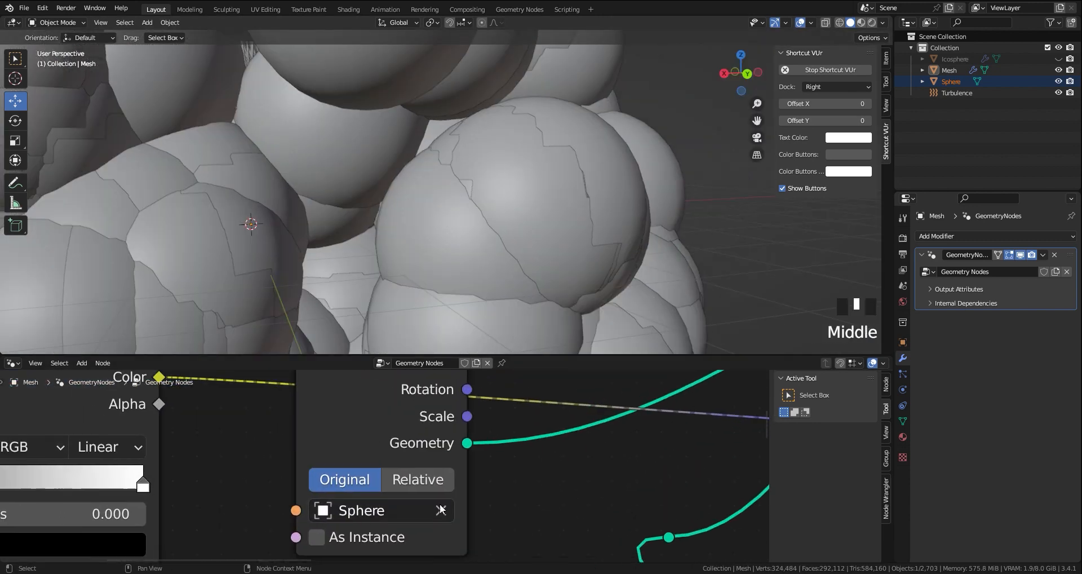
# Drive the Color Ramp factor from Spline Parameter Length and set the ramp to Ease interpolation.
pyautogui.click(286, 443)
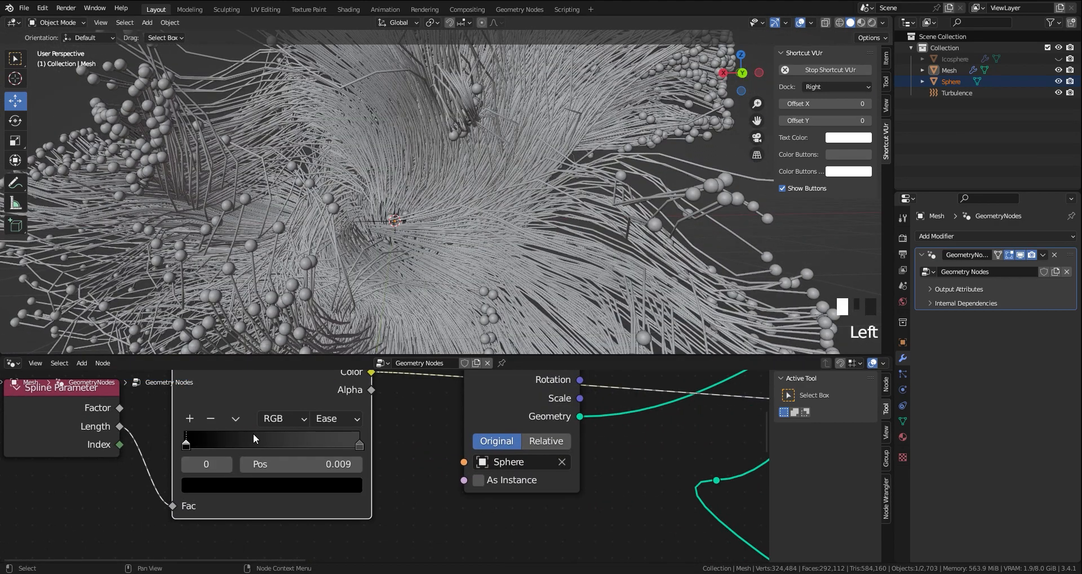
pyautogui.scroll(-3)
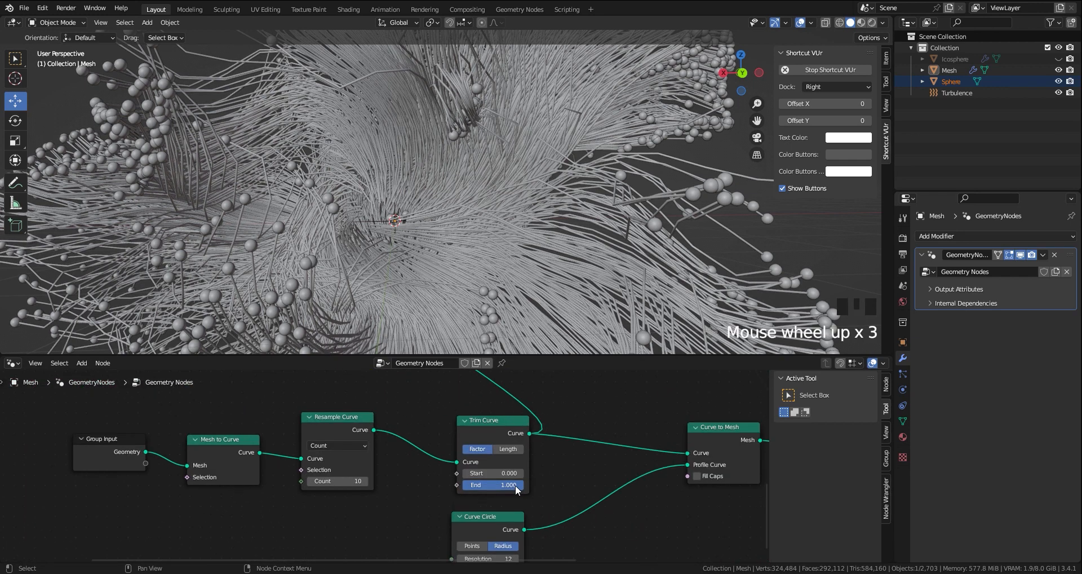
# Set Trim Curve End to about 0.27 then 0.49, and duplicate the sphere as Sphere.001.
pyautogui.moveTo(524, 484); pyautogui.dragTo(491, 484)
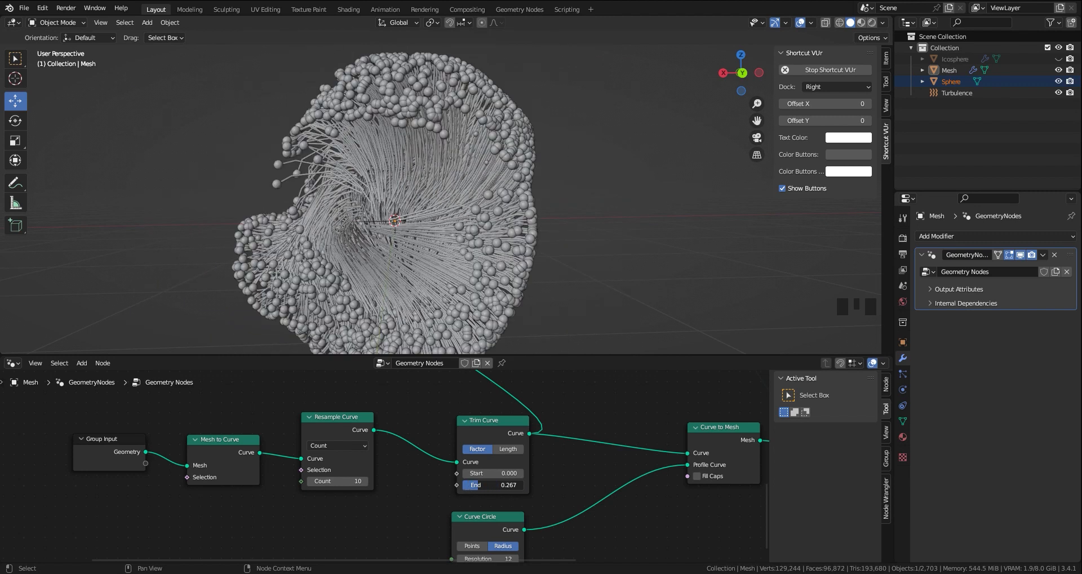
pyautogui.moveTo(497, 485); pyautogui.dragTo(484, 485)
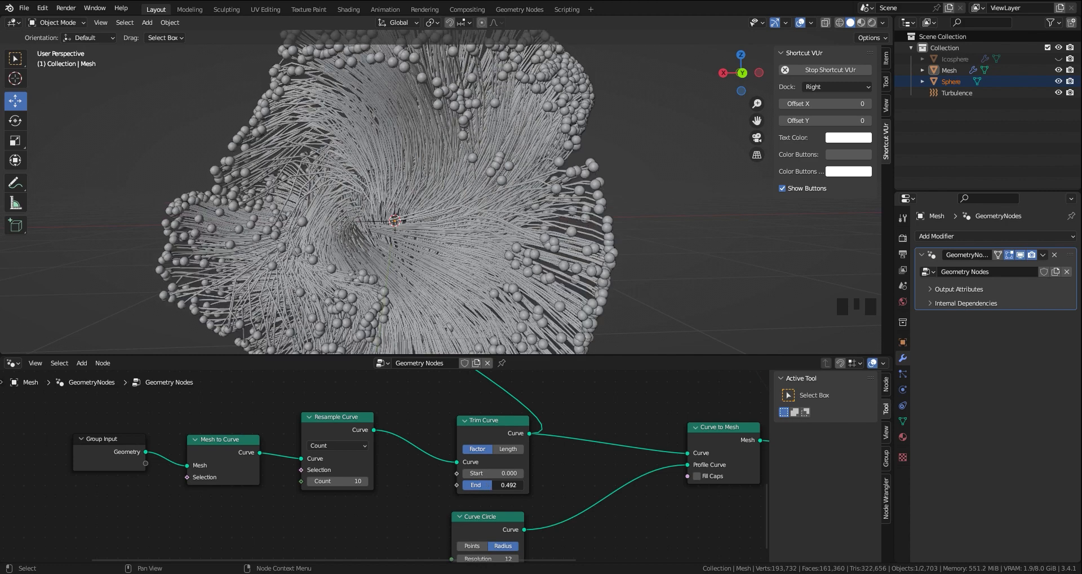
pyautogui.press('shift+d')
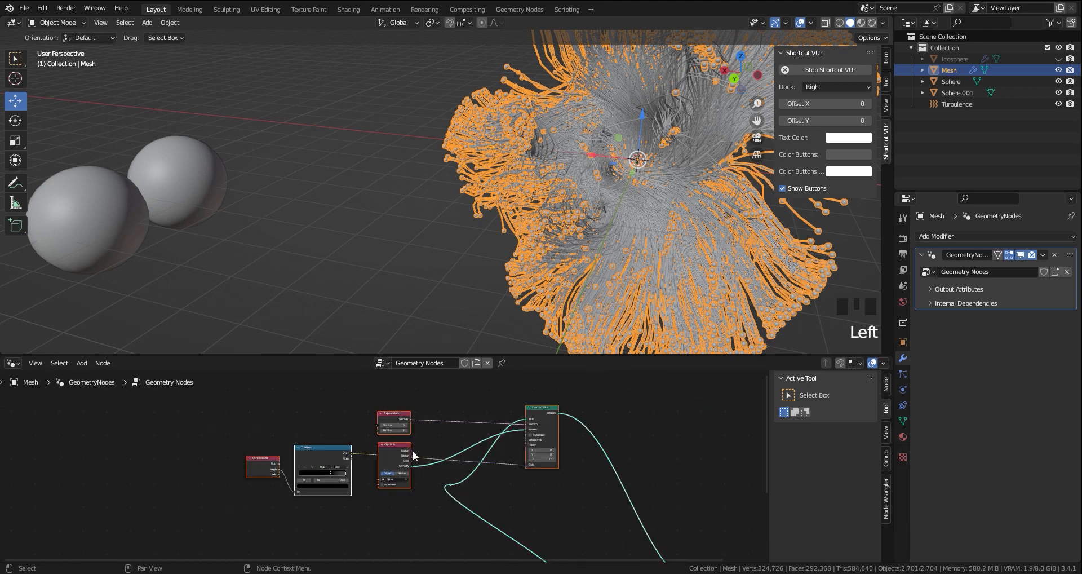
# Darken a colour ramp stop to near black, HSV Value about 0.05.
pyautogui.press('shift+d')
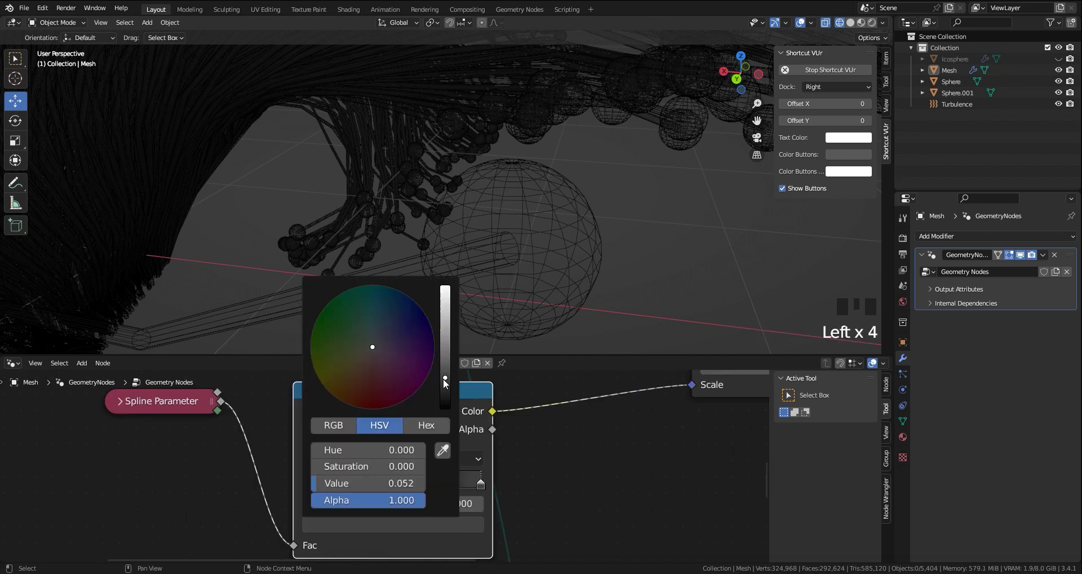
pyautogui.moveTo(446, 377); pyautogui.dragTo(445, 380)
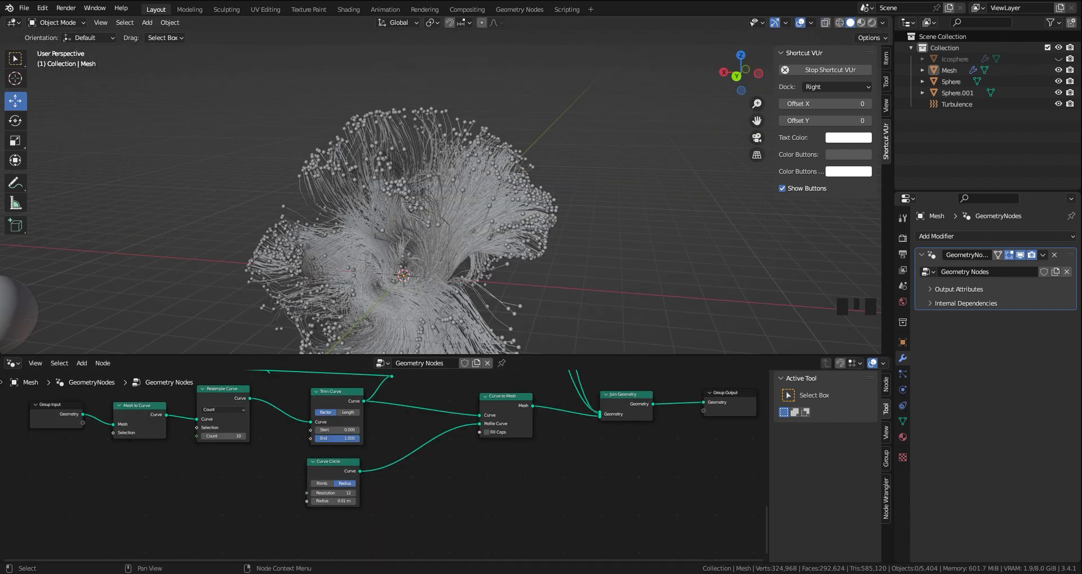
# Lower the Trim Curve End factor from 1.0 almost to zero, shrinking the hair into a small tuft.
pyautogui.scroll(3)
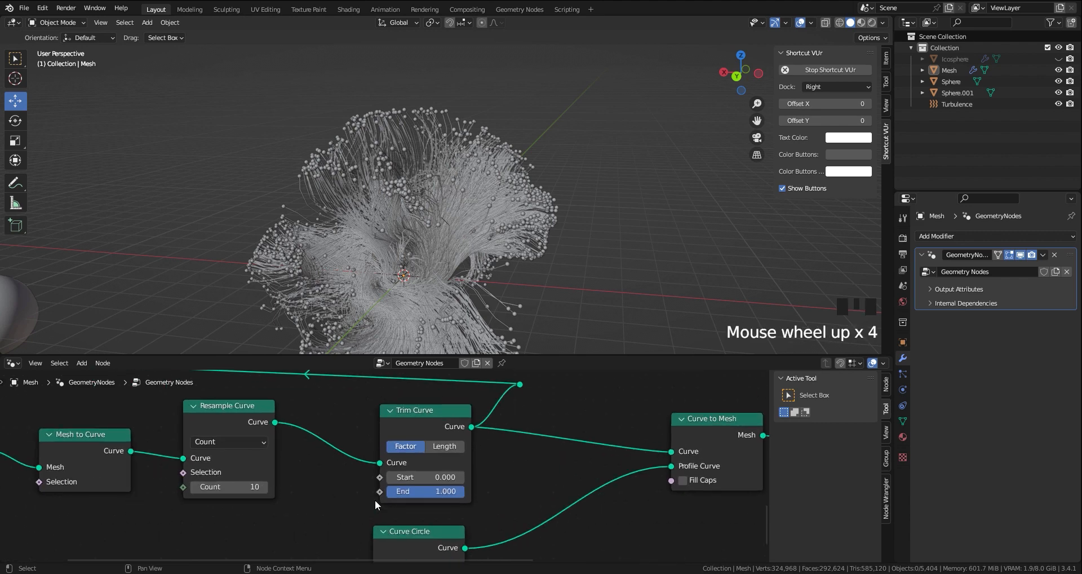
pyautogui.moveTo(426, 491); pyautogui.dragTo(407, 490)
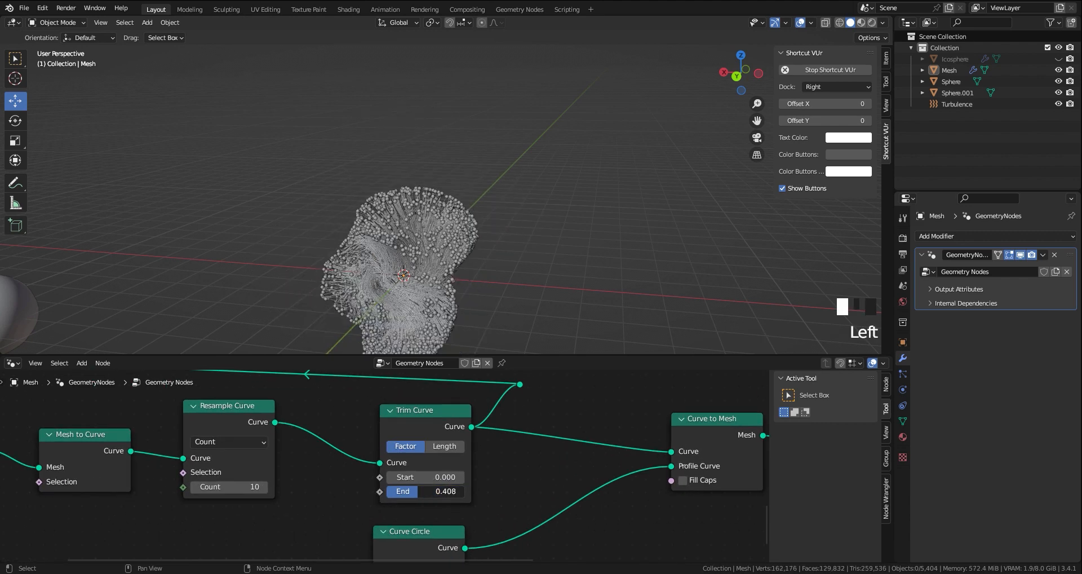
pyautogui.moveTo(444, 491); pyautogui.dragTo(421, 491)
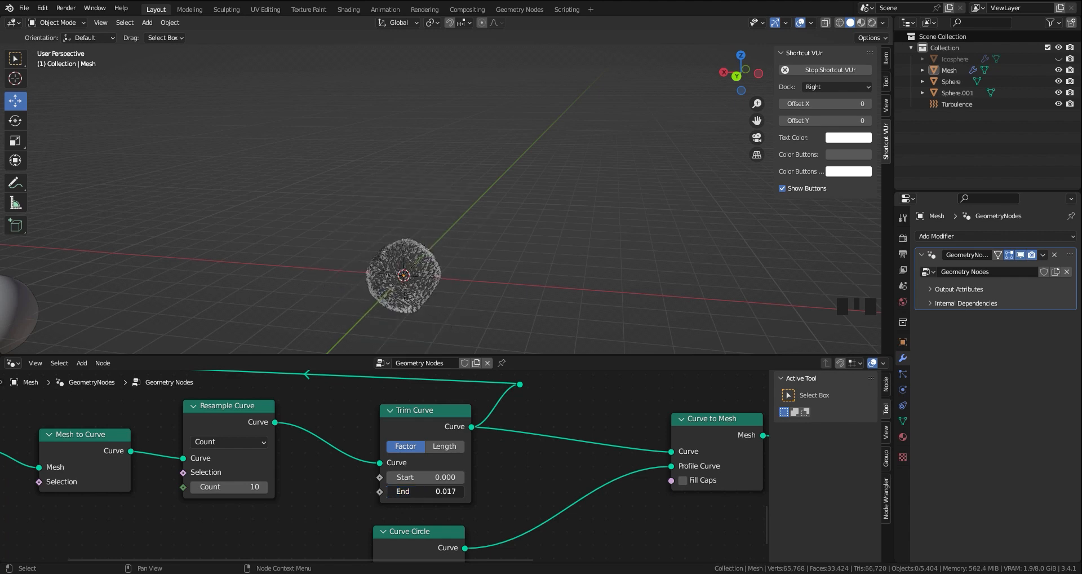
pyautogui.press('shift+a')
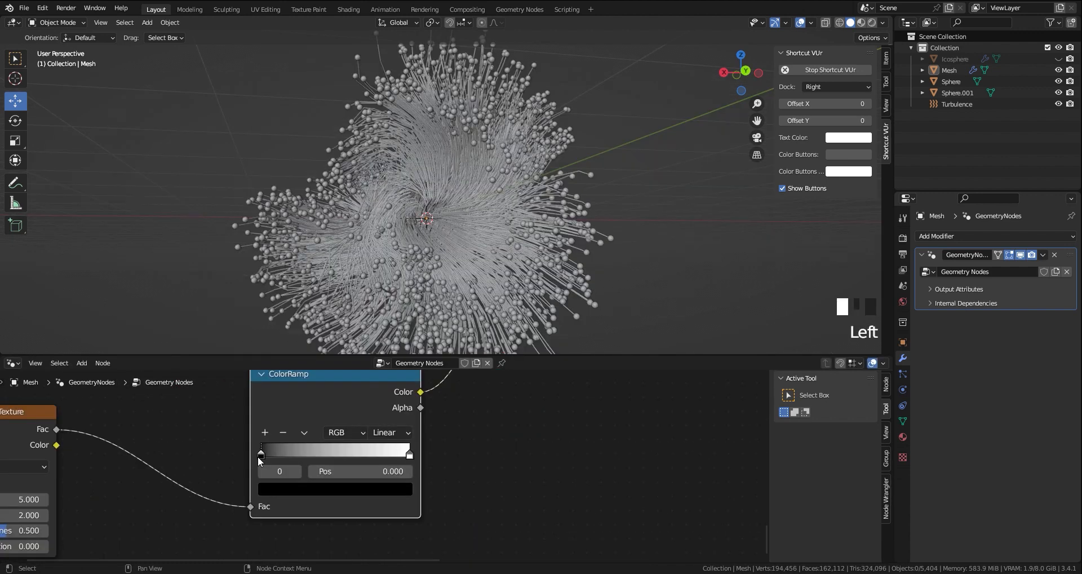
# Tune the noise ColorRamp's black stop back and forth and settle it near 0.38 to thin the strands.
pyautogui.moveTo(261, 453); pyautogui.dragTo(310, 453)
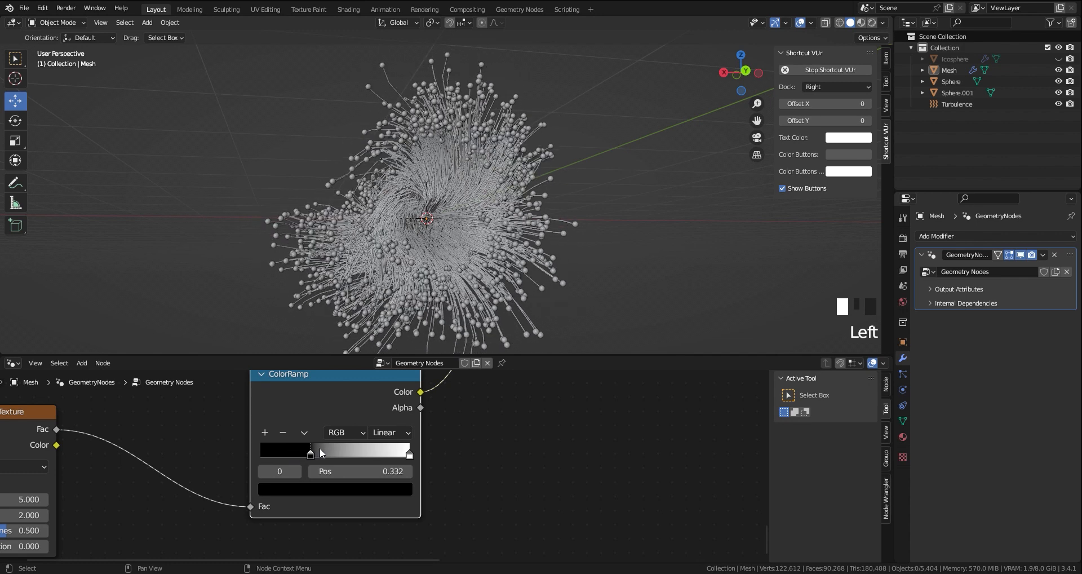
pyautogui.moveTo(310, 452); pyautogui.dragTo(357, 452)
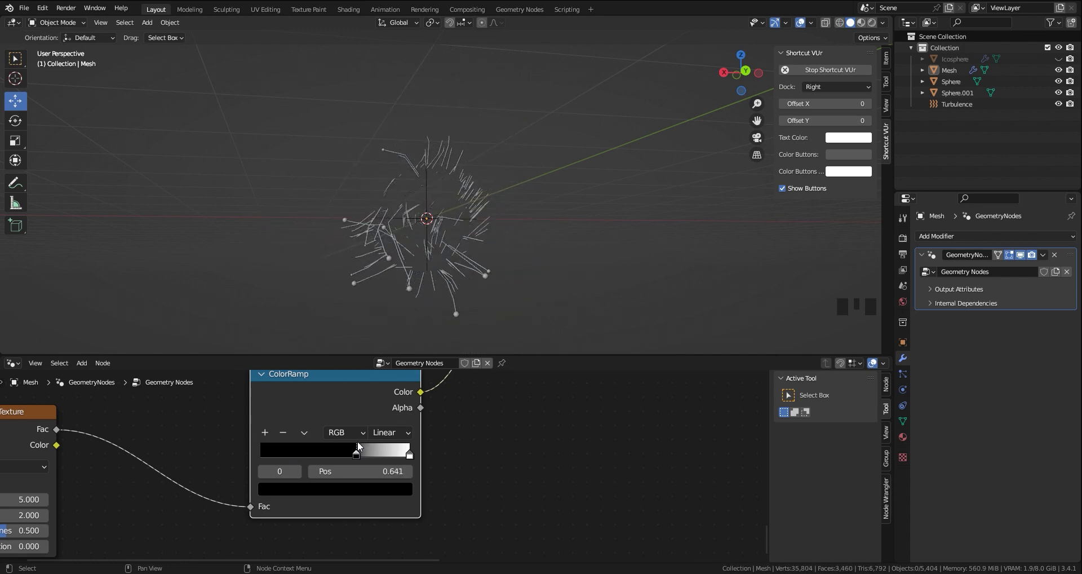
pyautogui.moveTo(356, 451); pyautogui.dragTo(376, 451)
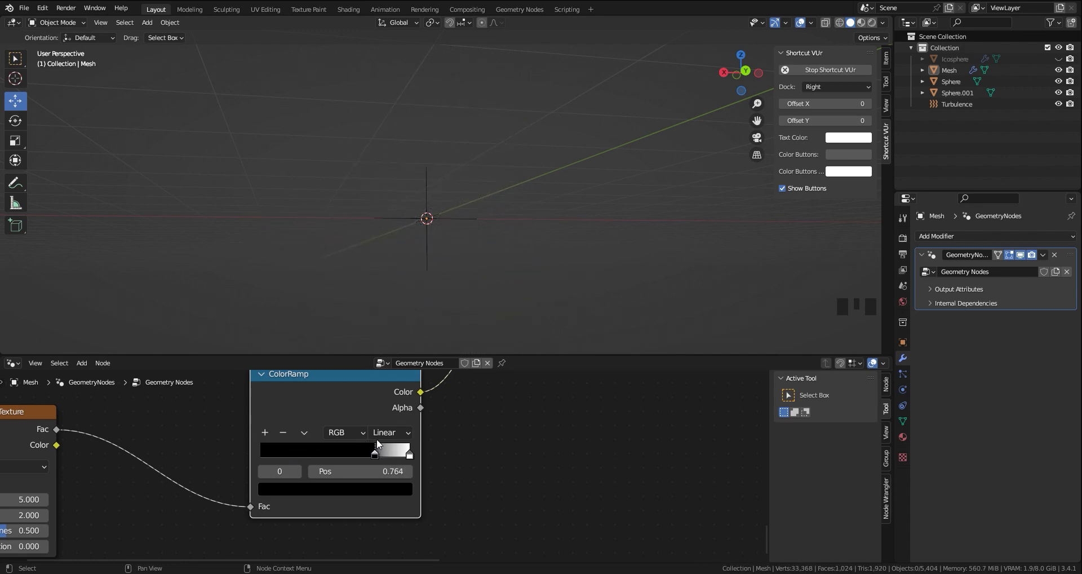
pyautogui.moveTo(377, 450); pyautogui.dragTo(358, 450)
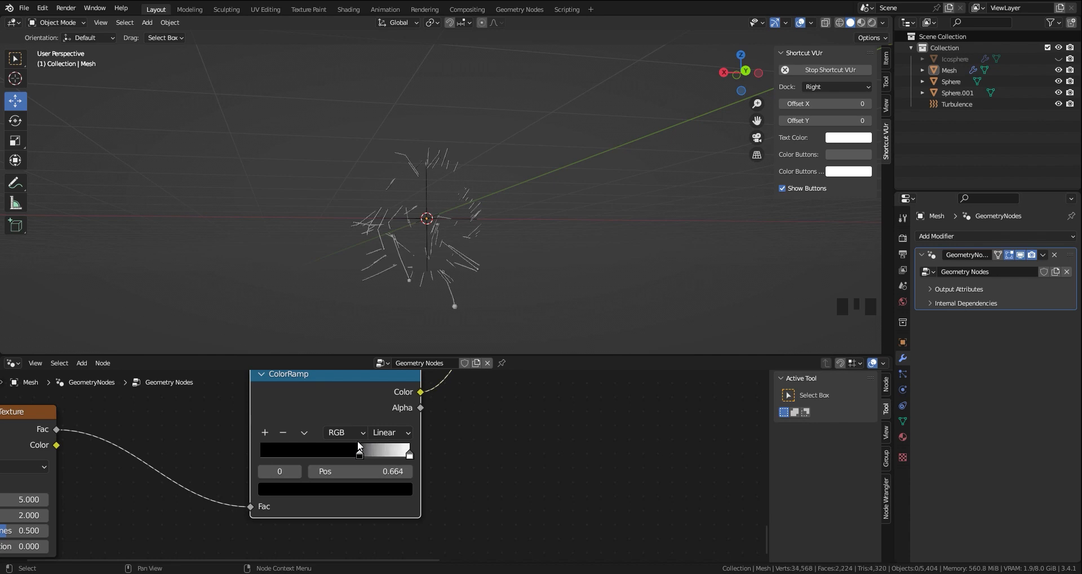
pyautogui.moveTo(357, 454); pyautogui.dragTo(318, 453)
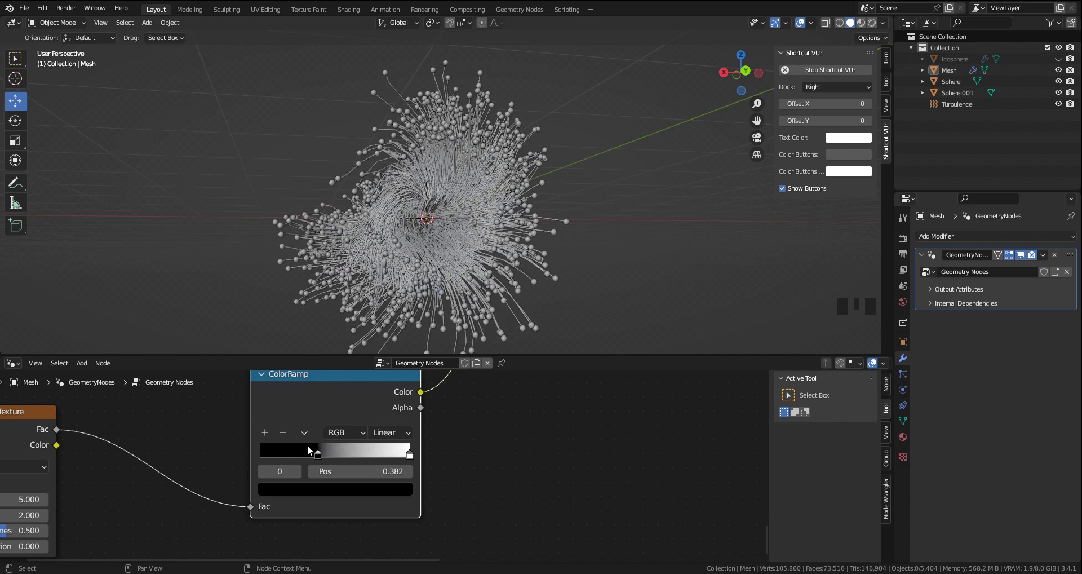
pyautogui.moveTo(318, 449); pyautogui.dragTo(268, 450)
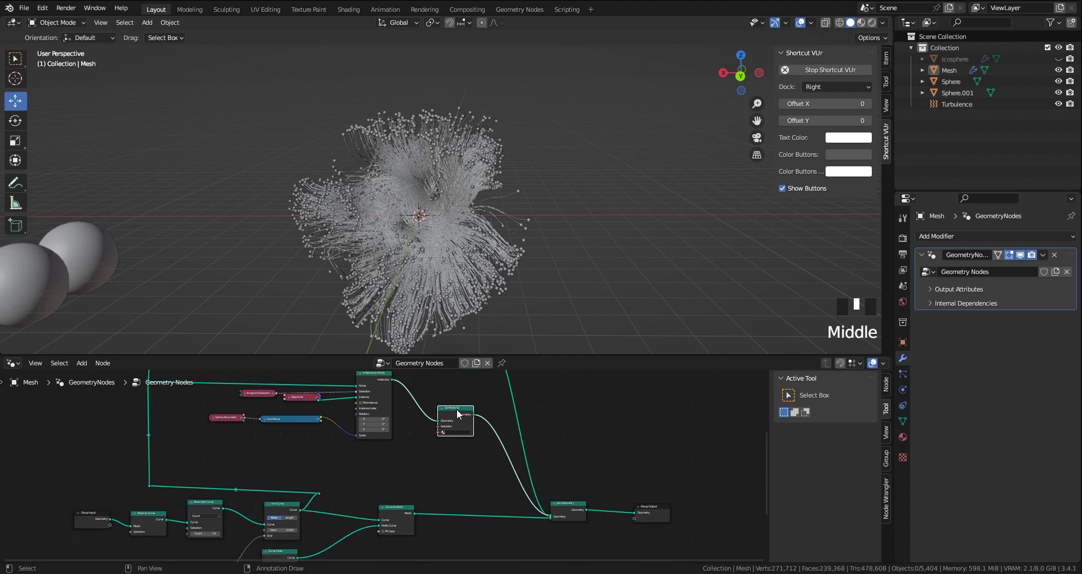
# Give the Sphere Head-1, Head-2 and Body material slots with a light-blue Body colour.
pyautogui.press('shift+d')
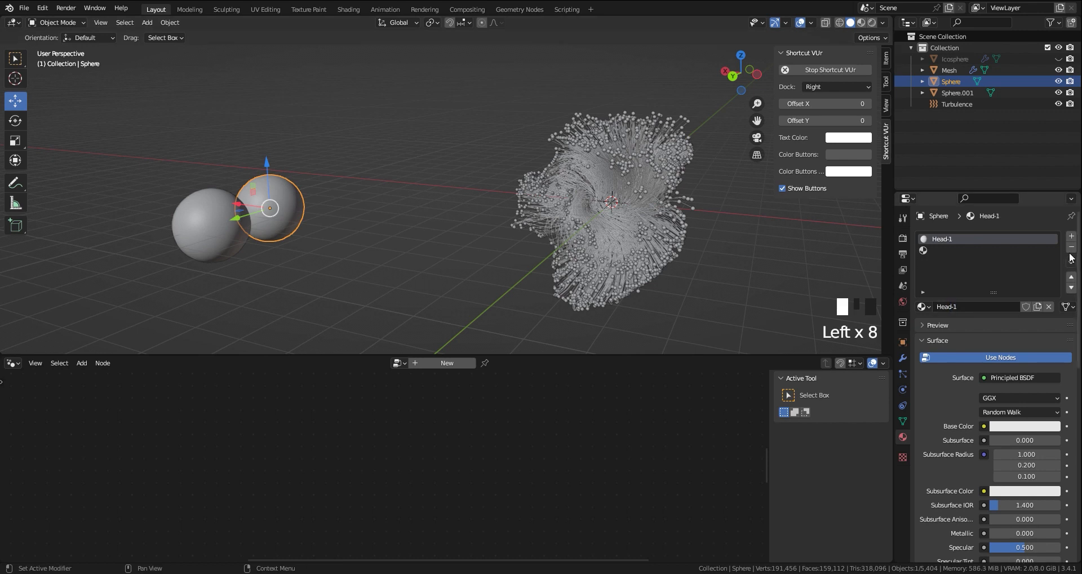
pyautogui.click(1071, 236)
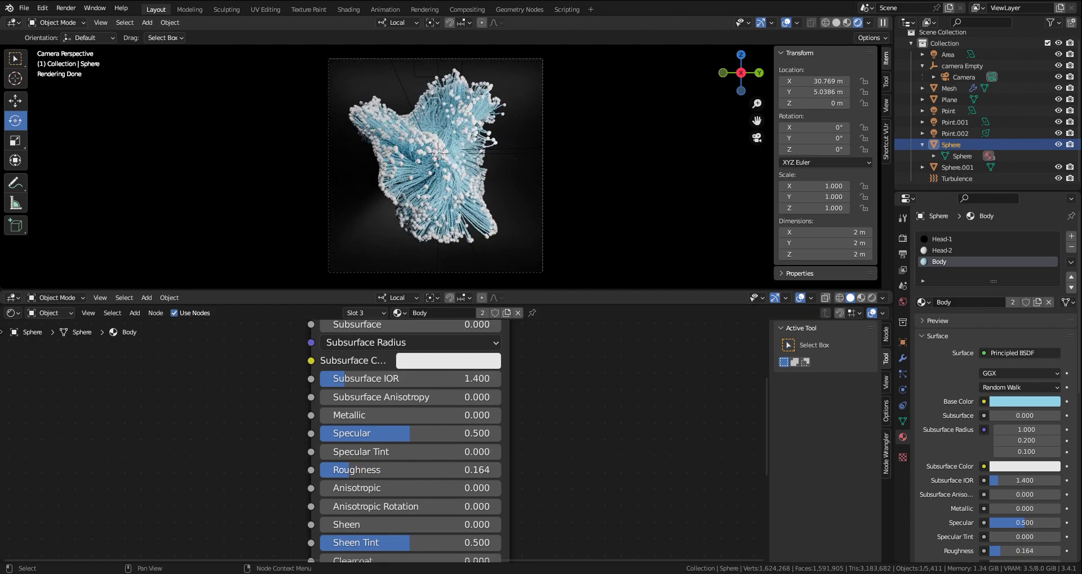
# Add a Fresnel node (IOR 1.080) feeding the Body material's Emission input.
pyautogui.scroll(-3)
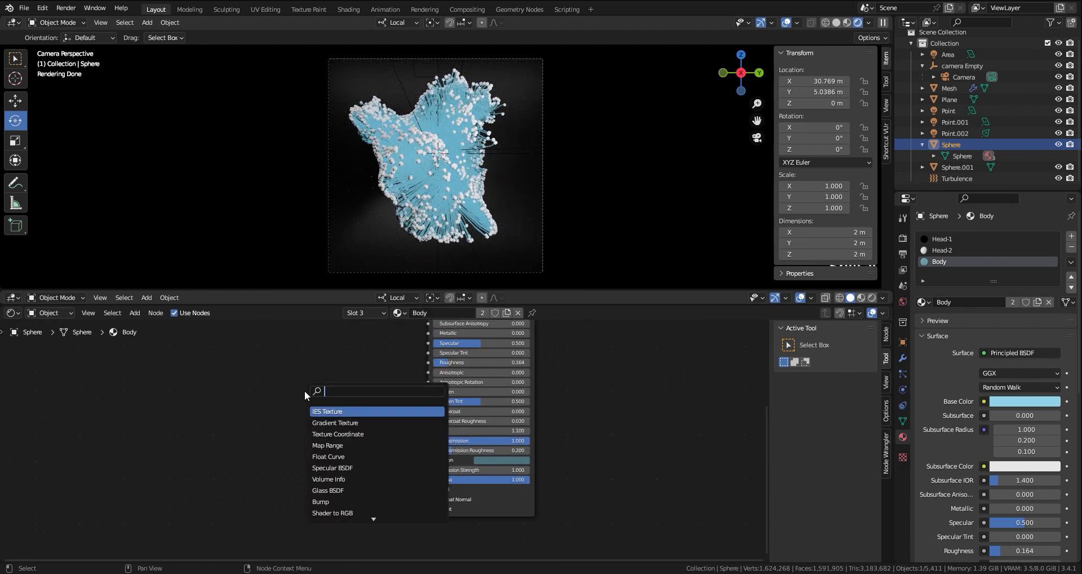
pyautogui.click(327, 410)
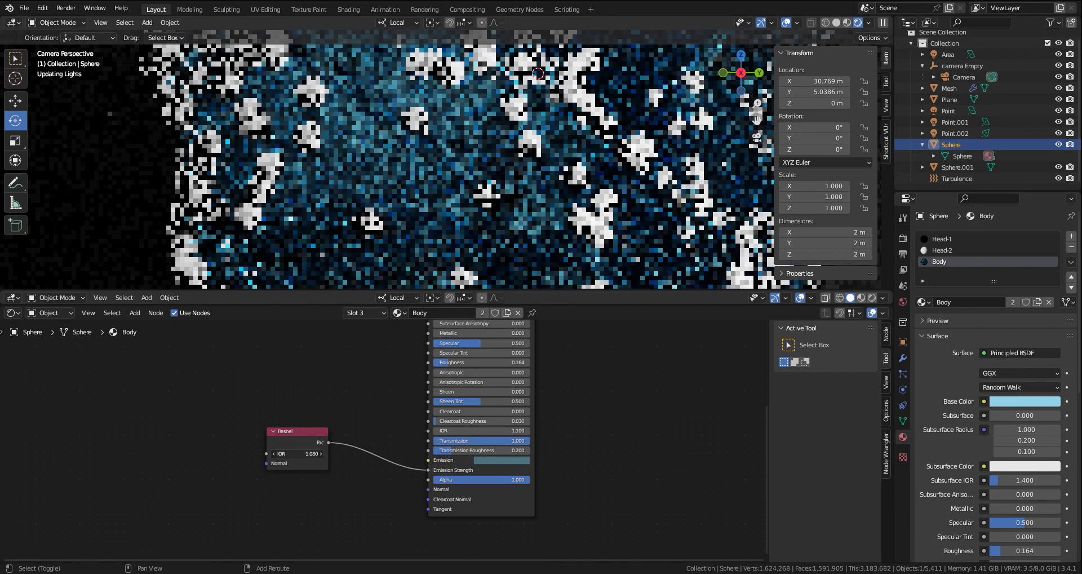
# Set Head-1 base colour to pale teal (HSV 0.46/0.62/0.61) with Transmission 1.
pyautogui.doubleClick(297, 453)
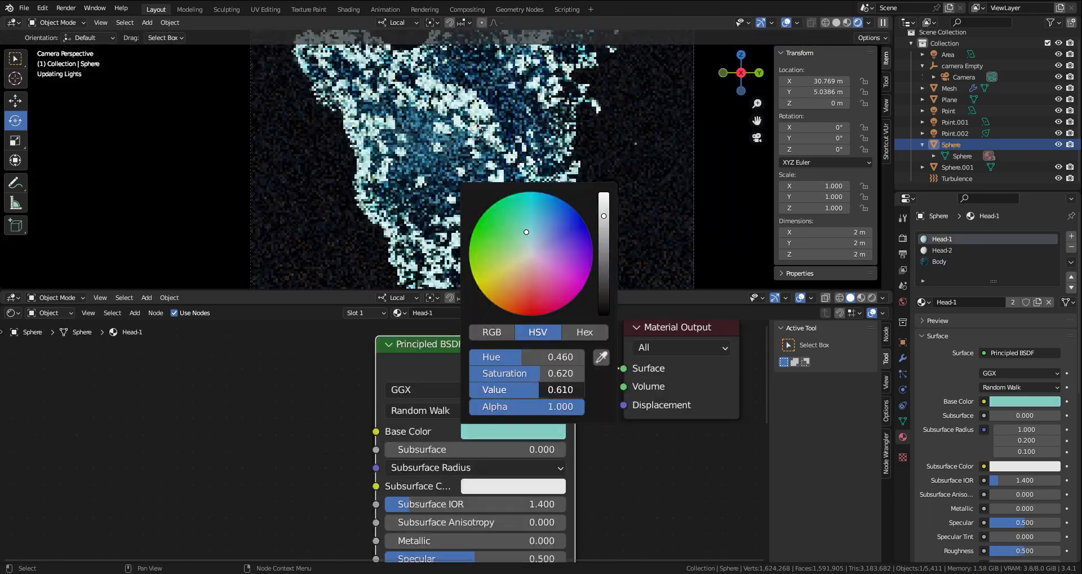
pyautogui.moveTo(527, 389); pyautogui.dragTo(553, 389)
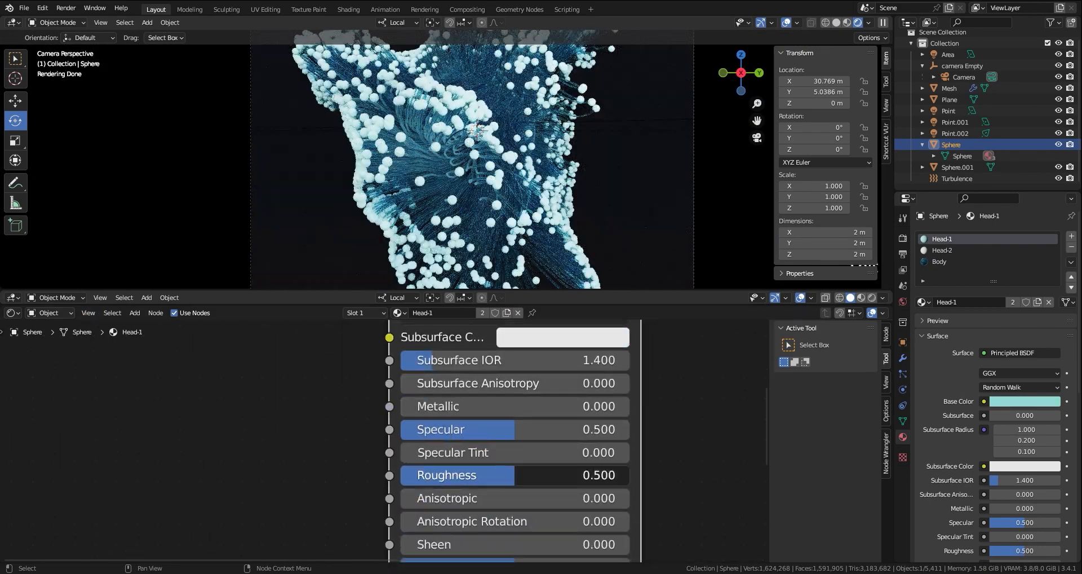
pyautogui.scroll(-3)
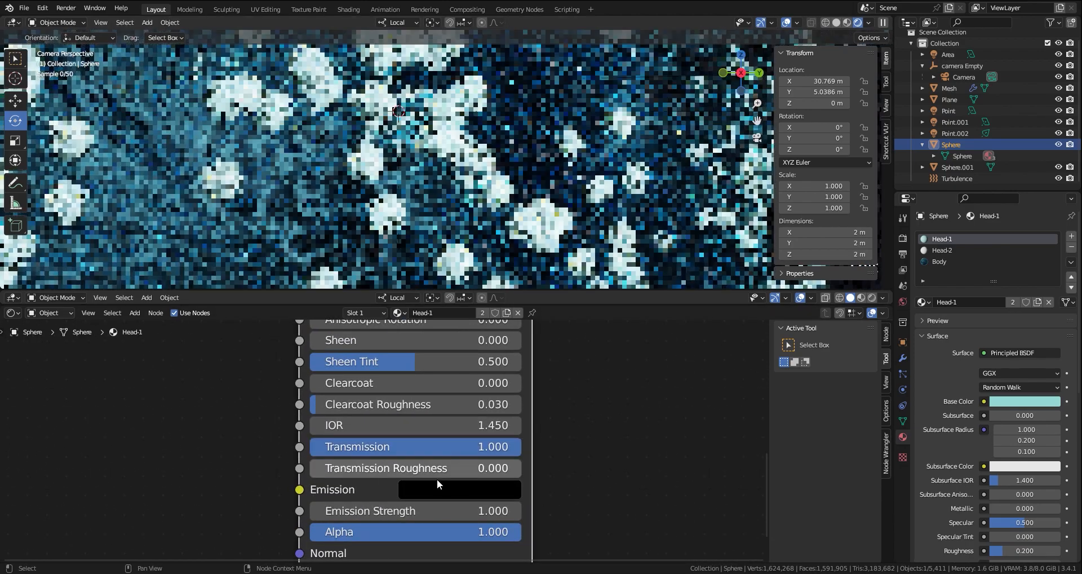
# Add an Emission shader node to the Head-2 material.
pyautogui.moveTo(380, 468); pyautogui.dragTo(414, 467)
pyautogui.write('em')
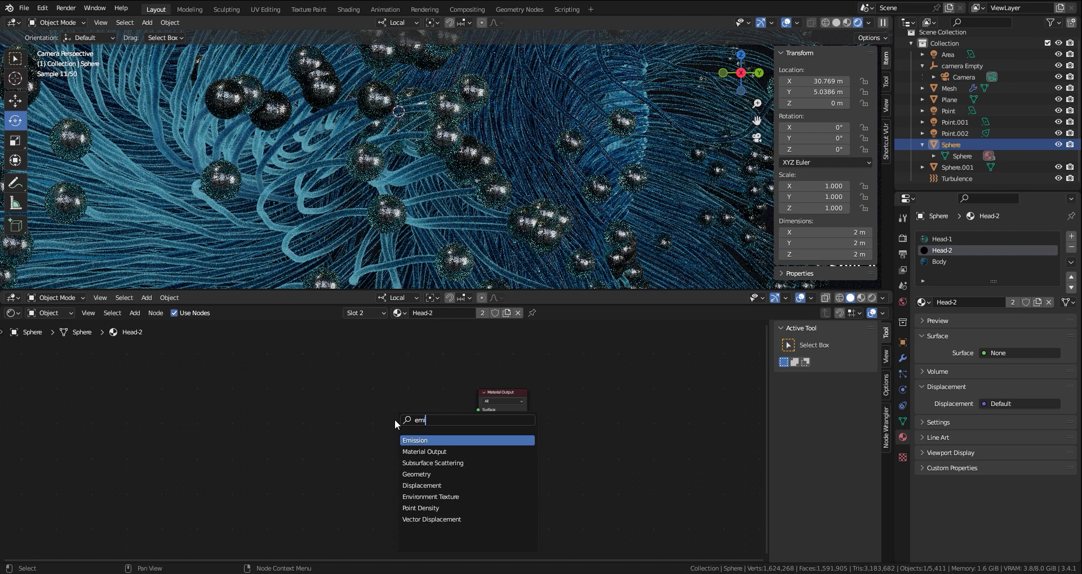
pyautogui.click(415, 440)
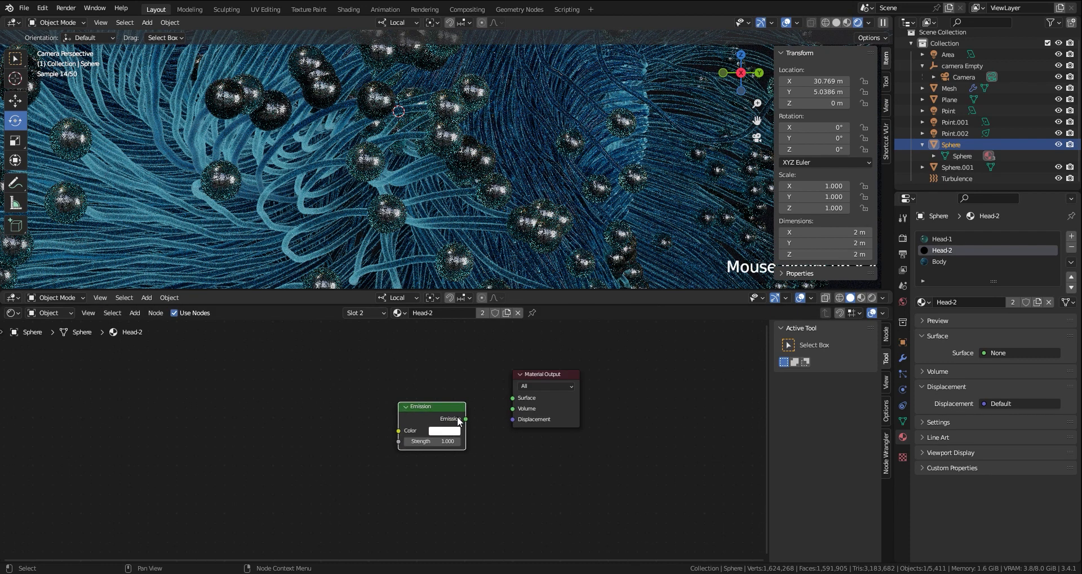